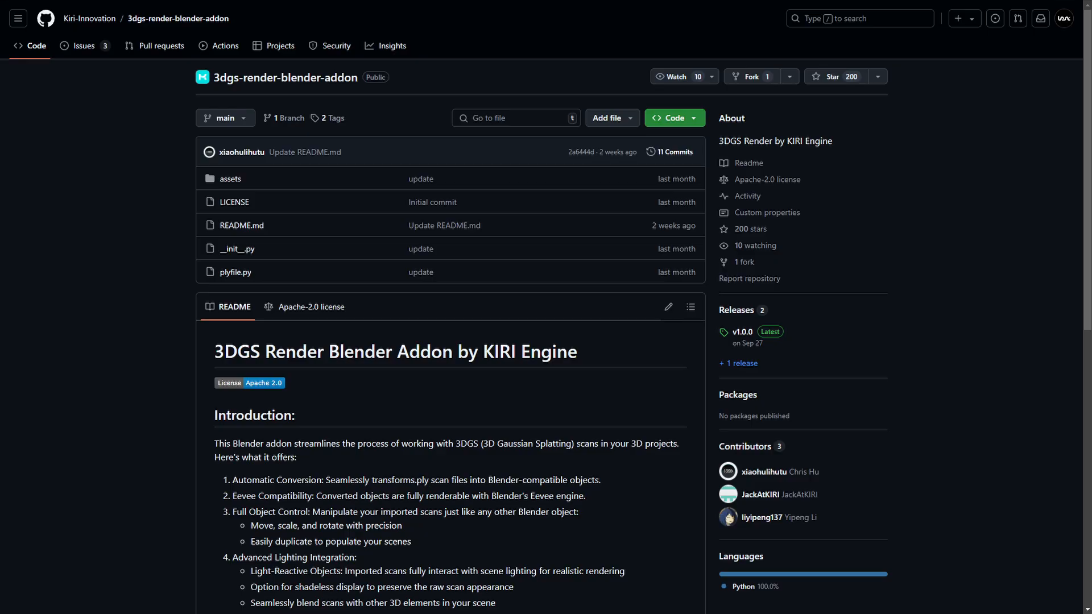
pyautogui.moveTo(116, 270)
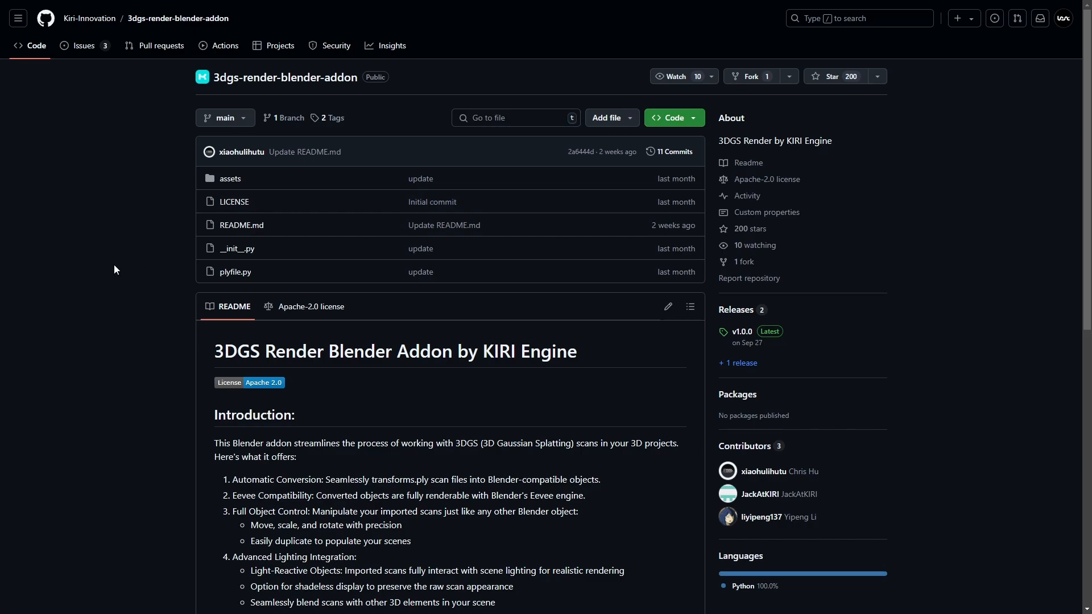
pyautogui.moveTo(230, 330)
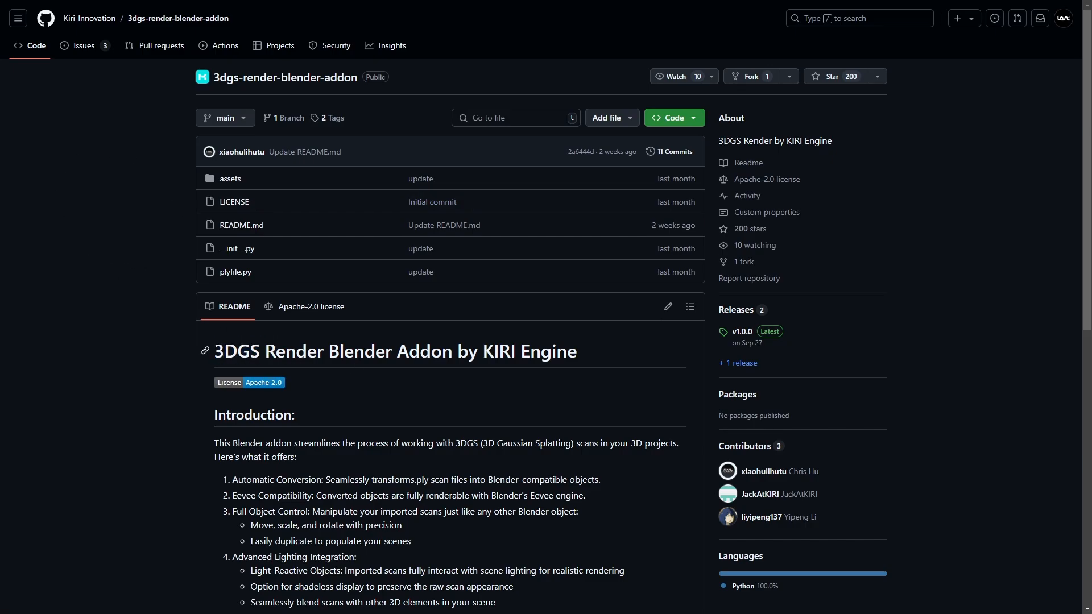
# Step: Download the KIRI Engine 3DGS Render addon repository from GitHub as a ZIP archive
pyautogui.scroll(-3)
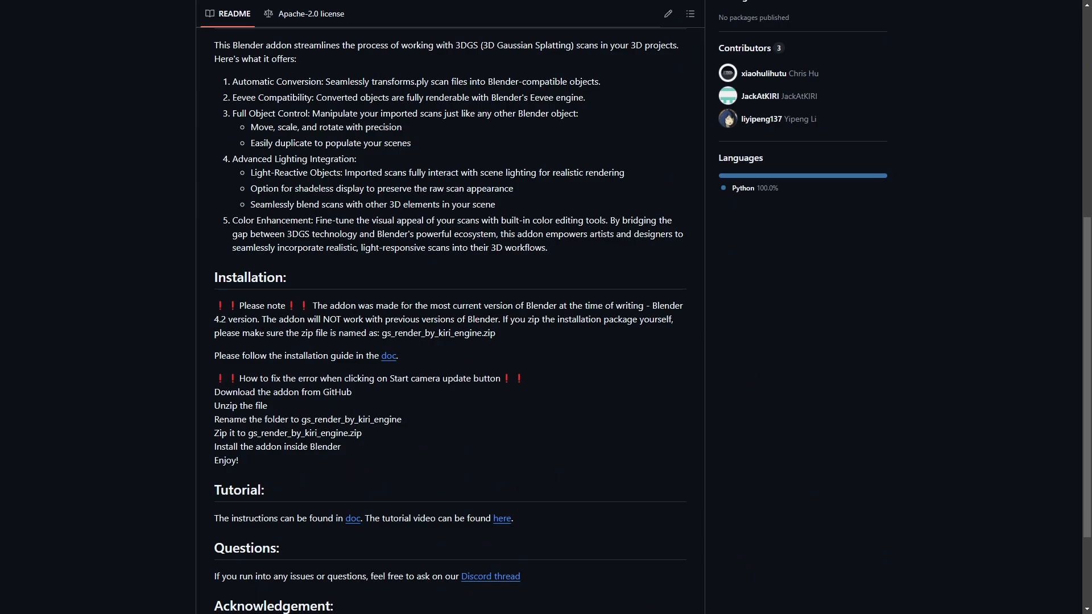
pyautogui.moveTo(529, 347)
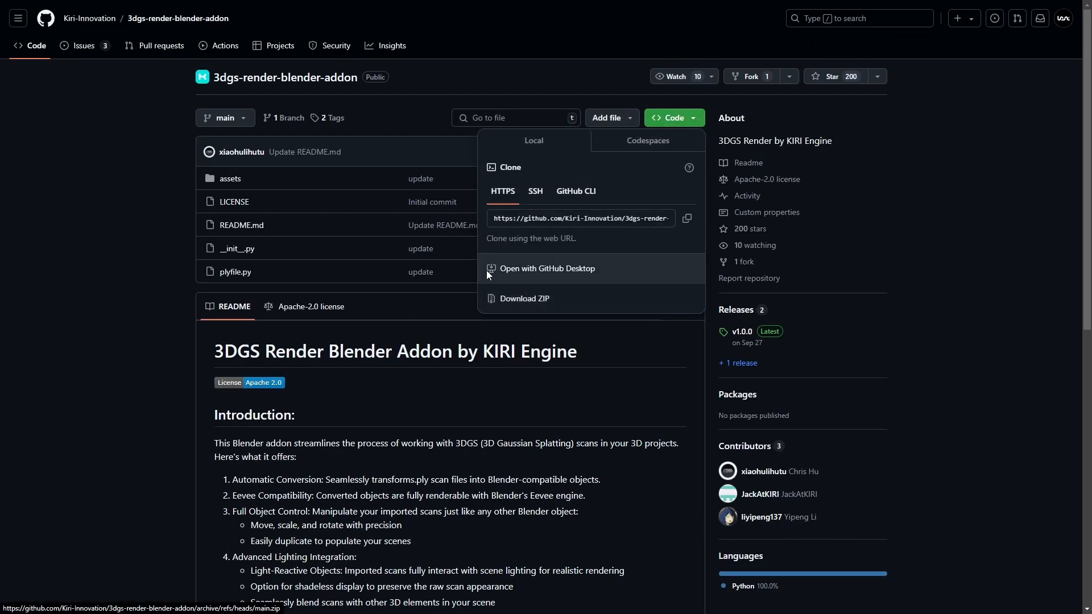
pyautogui.click(524, 299)
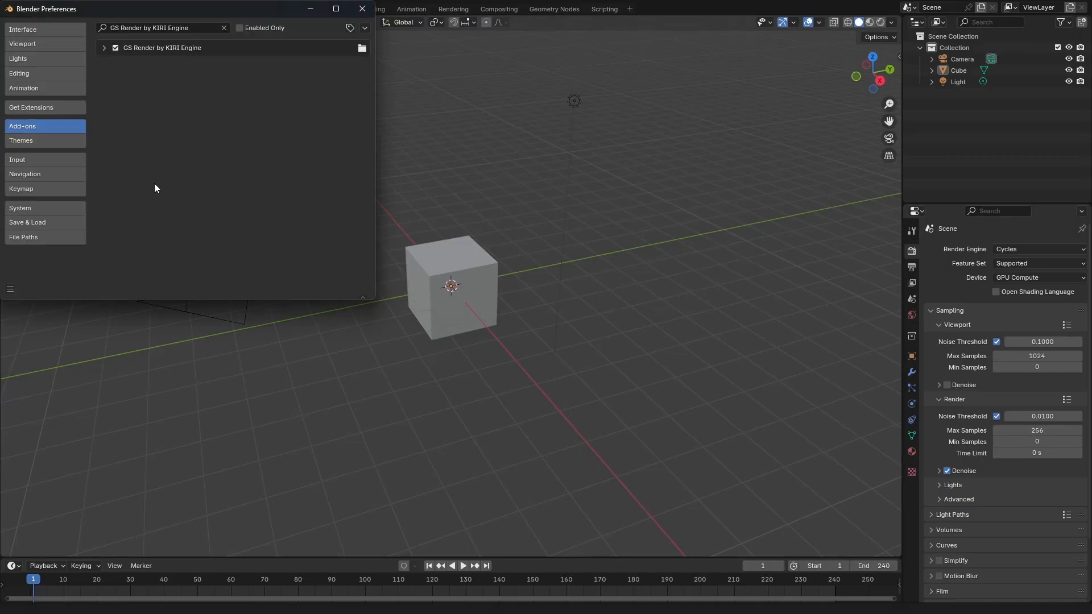
pyautogui.moveTo(301, 61)
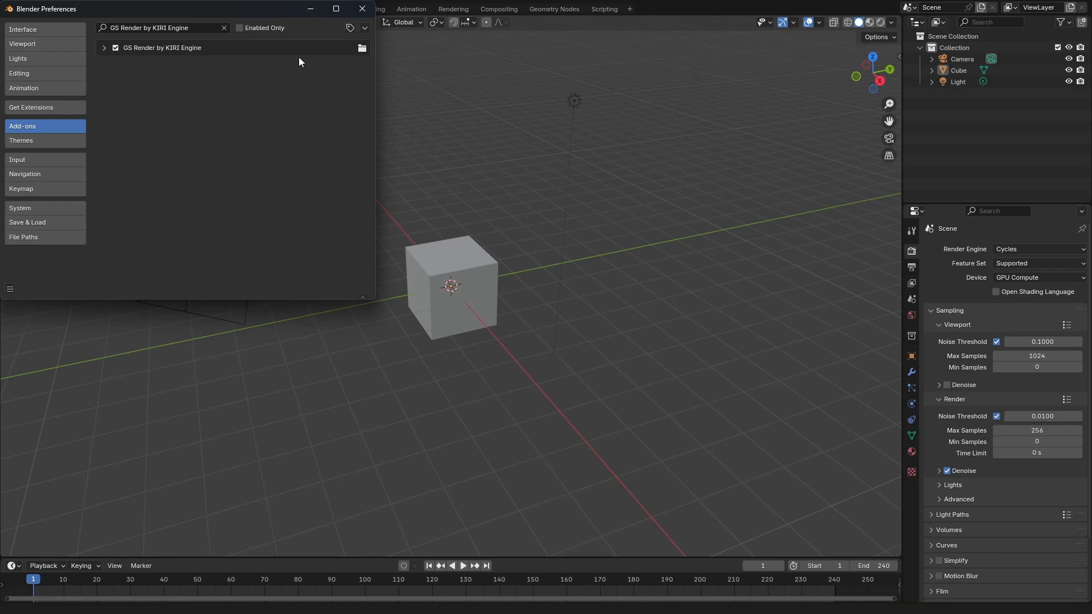
# Step: Confirm GS Render by KIRI Engine is enabled in Add-ons, then close Preferences
pyautogui.click(105, 48)
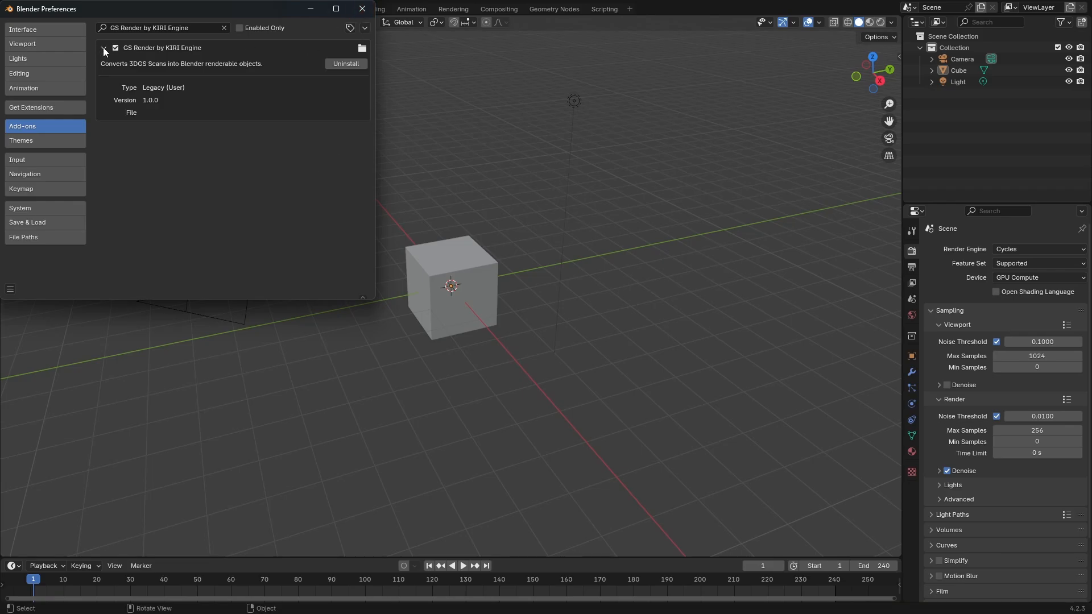
pyautogui.click(362, 8)
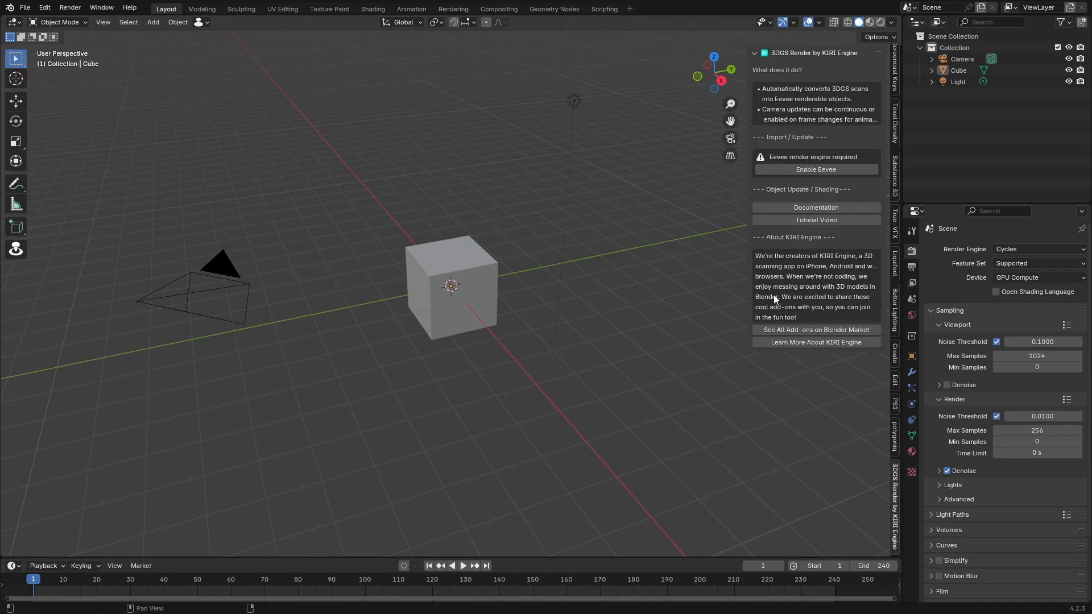
# Step: Change the Render Engine in Render Properties from Cycles to EEVEE
pyautogui.click(1038, 249)
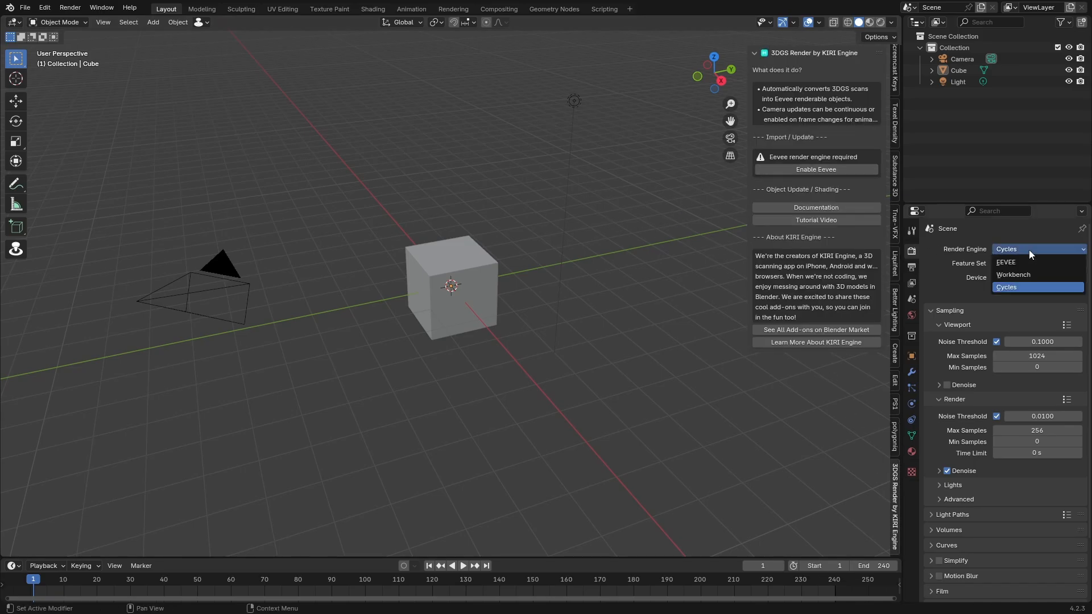
pyautogui.click(1005, 262)
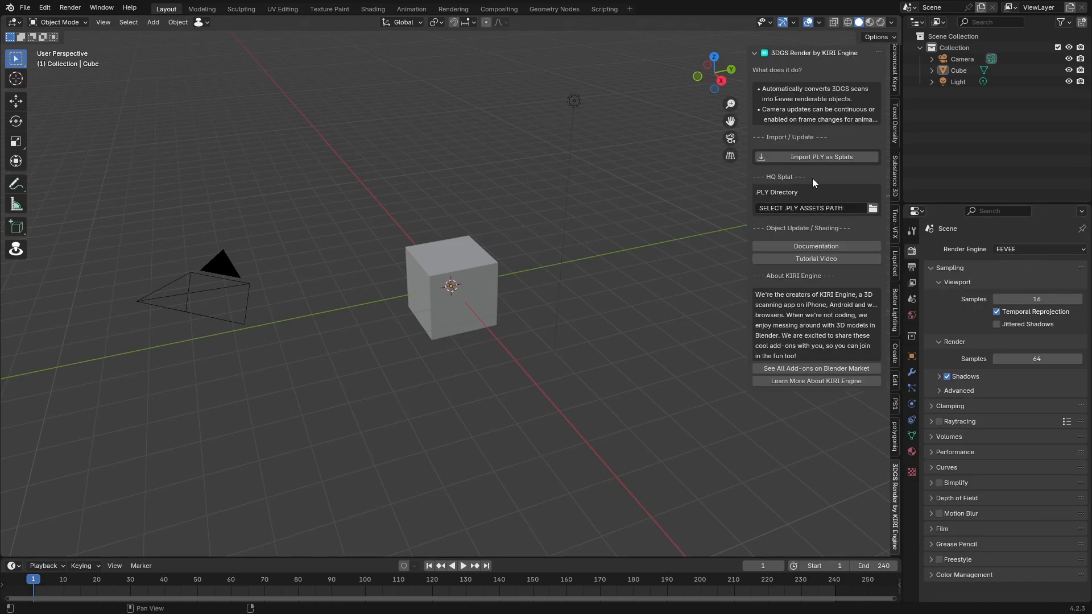
pyautogui.moveTo(768, 94)
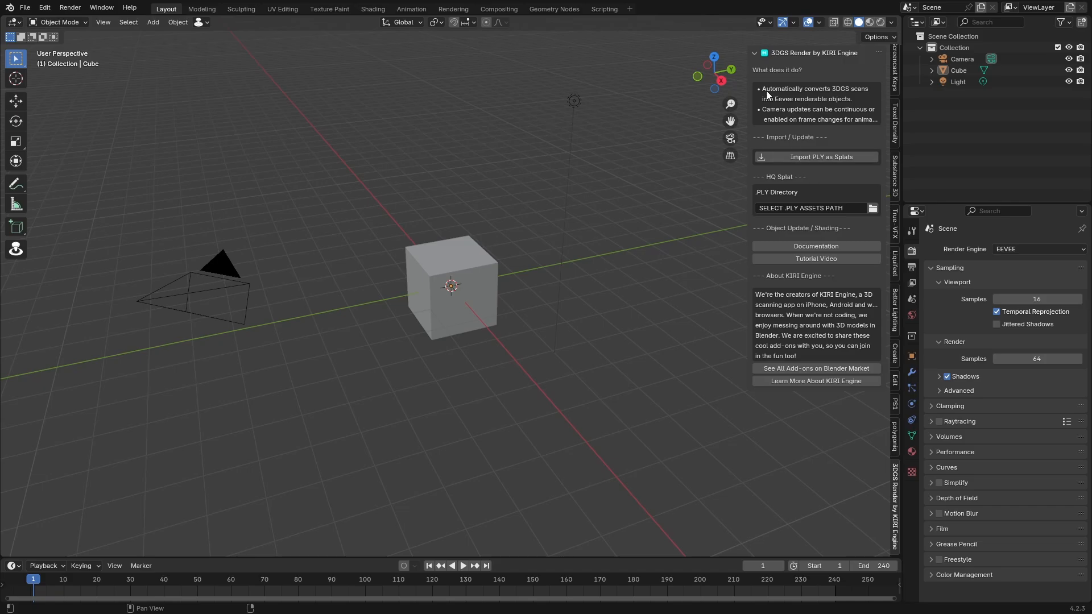
pyautogui.moveTo(806, 101)
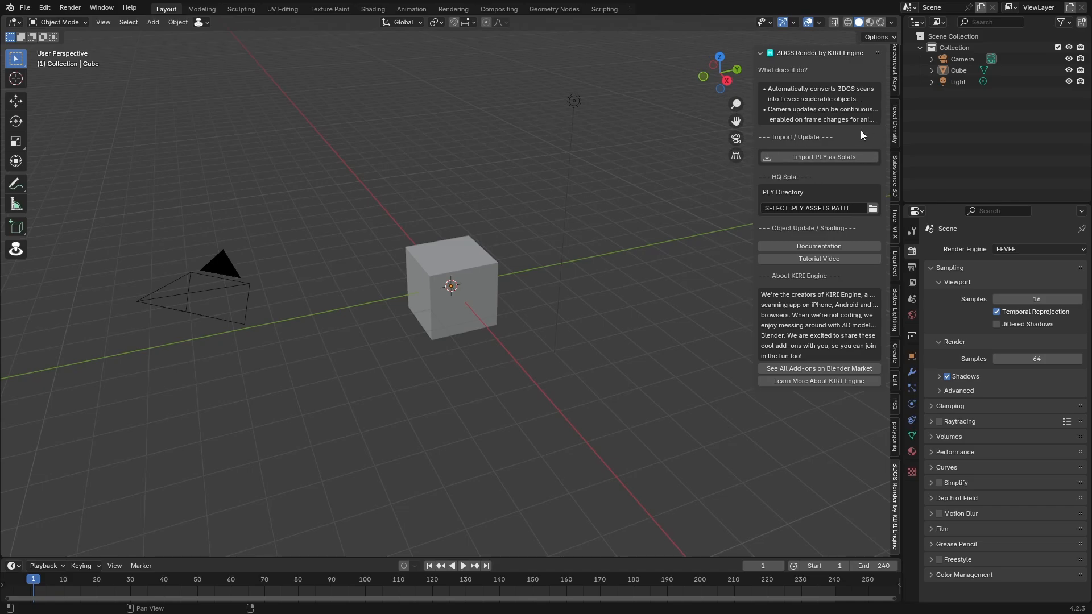
pyautogui.moveTo(825, 172)
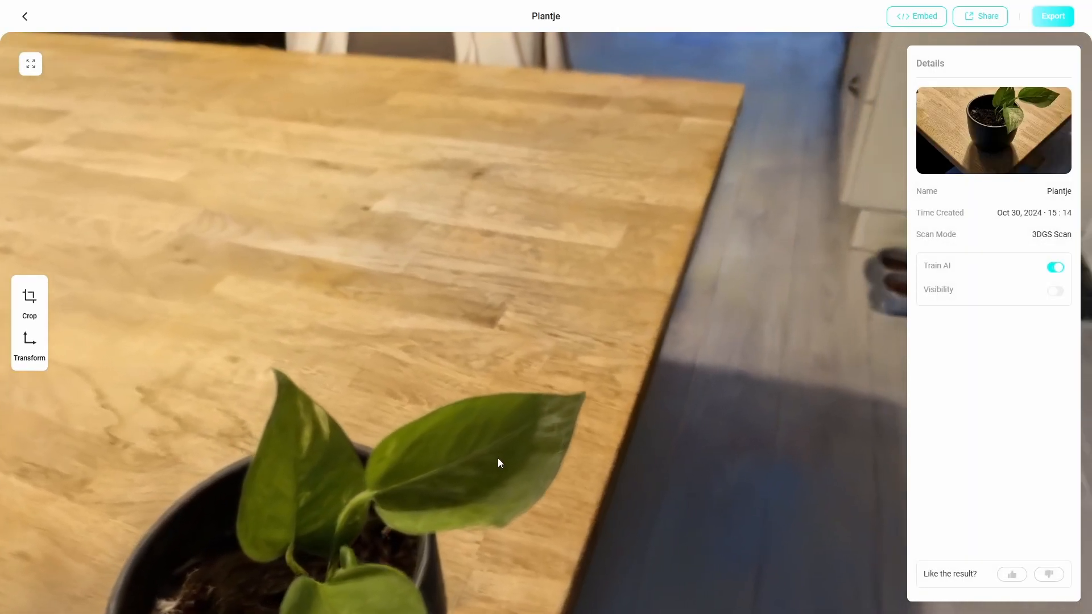
# Step: Export and download the Plantje scan from KIRI Engine as PLY splats
pyautogui.click(1052, 16)
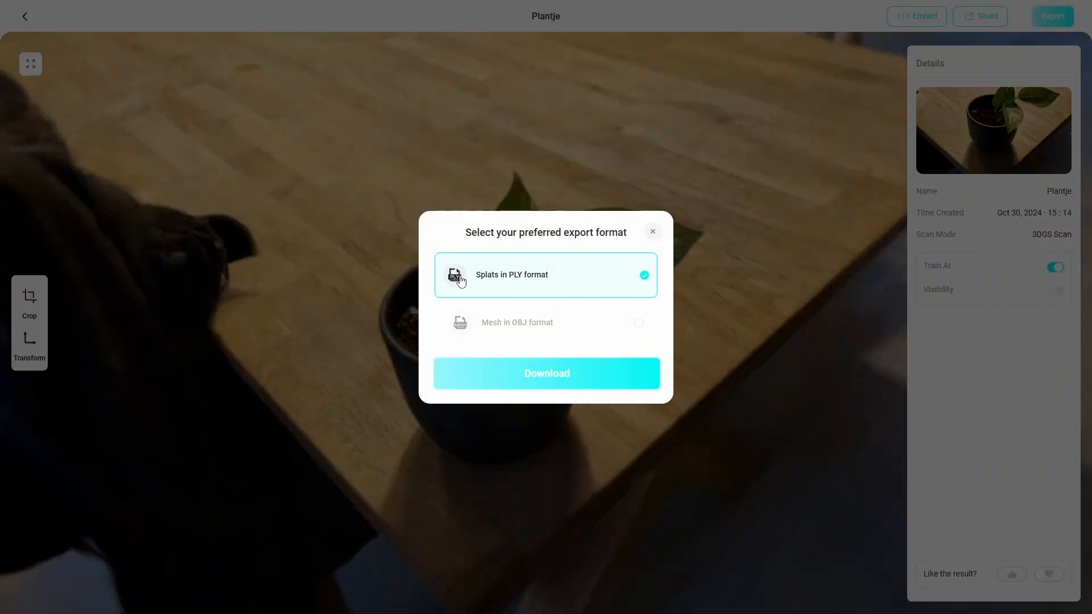
pyautogui.click(546, 373)
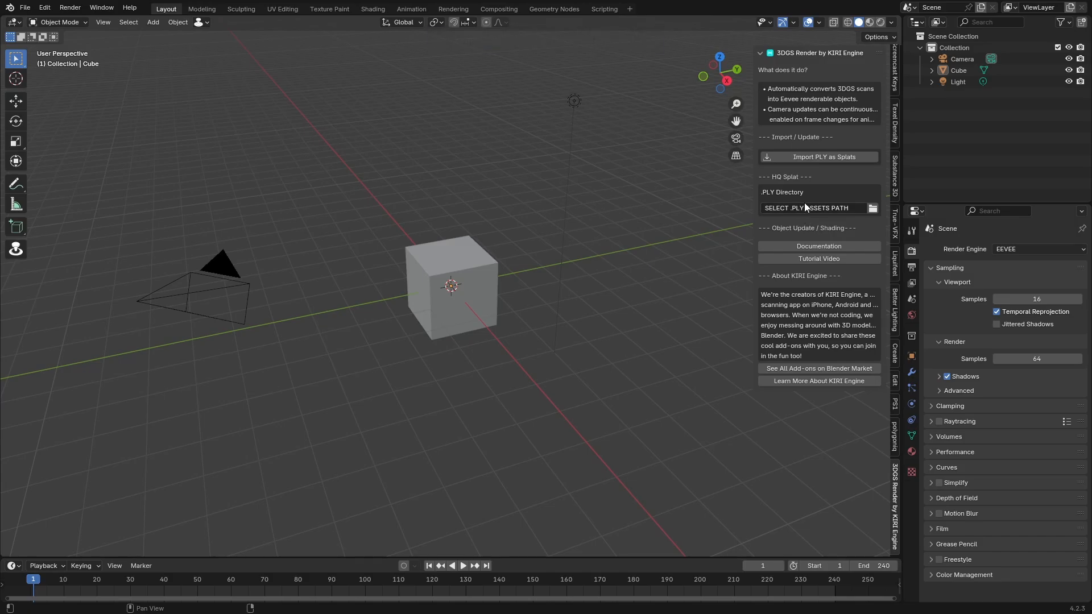
pyautogui.moveTo(831, 156)
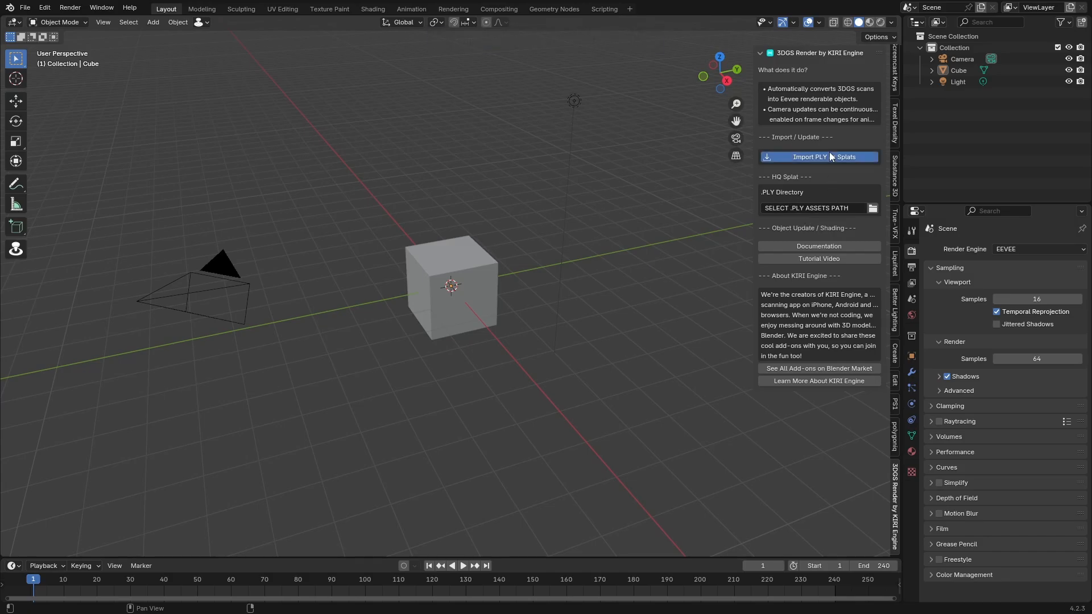
# Step: Import the Plantje PLY file with the panel's Import PLY as Splats
pyautogui.click(819, 157)
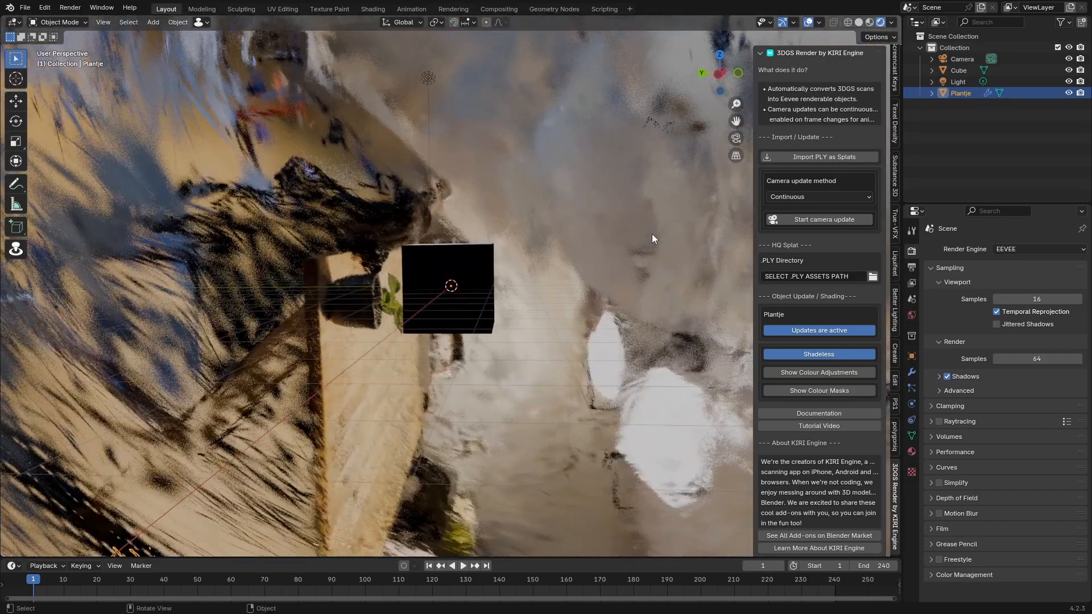
# Step: Trackball-rotate the Plantje splat scan until the tabletop looks level around the plant
pyautogui.moveTo(653, 239); pyautogui.dragTo(393, 317)
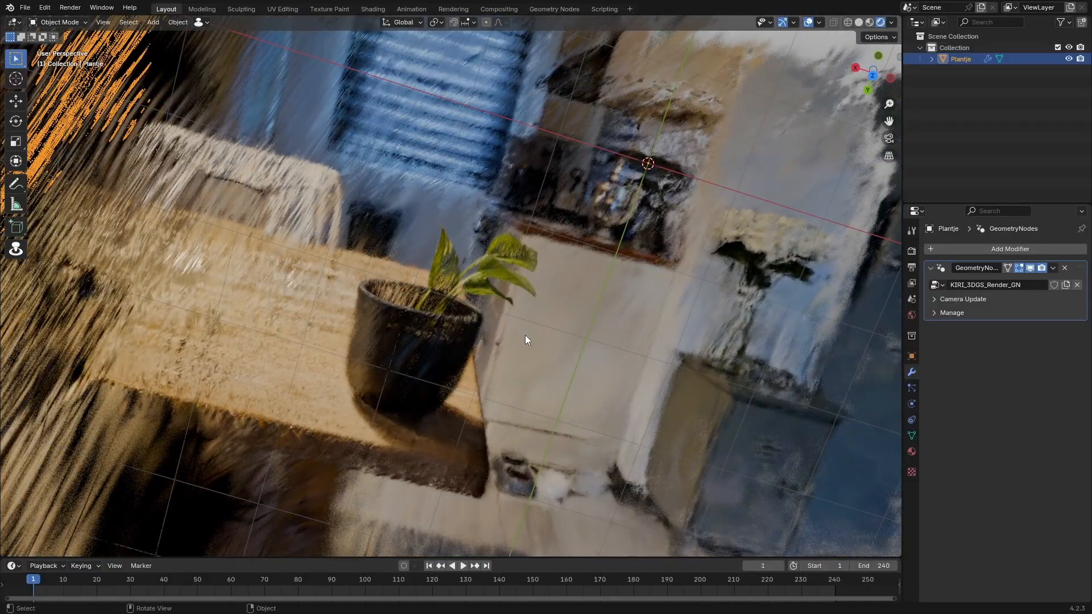
pyautogui.moveTo(525, 340); pyautogui.dragTo(468, 406)
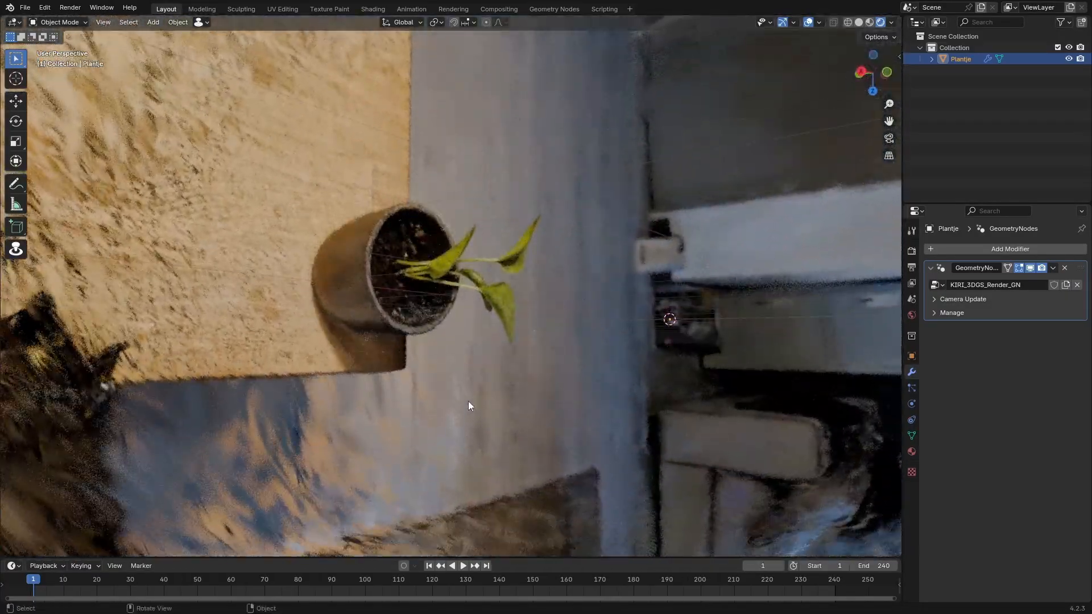
pyautogui.moveTo(469, 406); pyautogui.dragTo(469, 291)
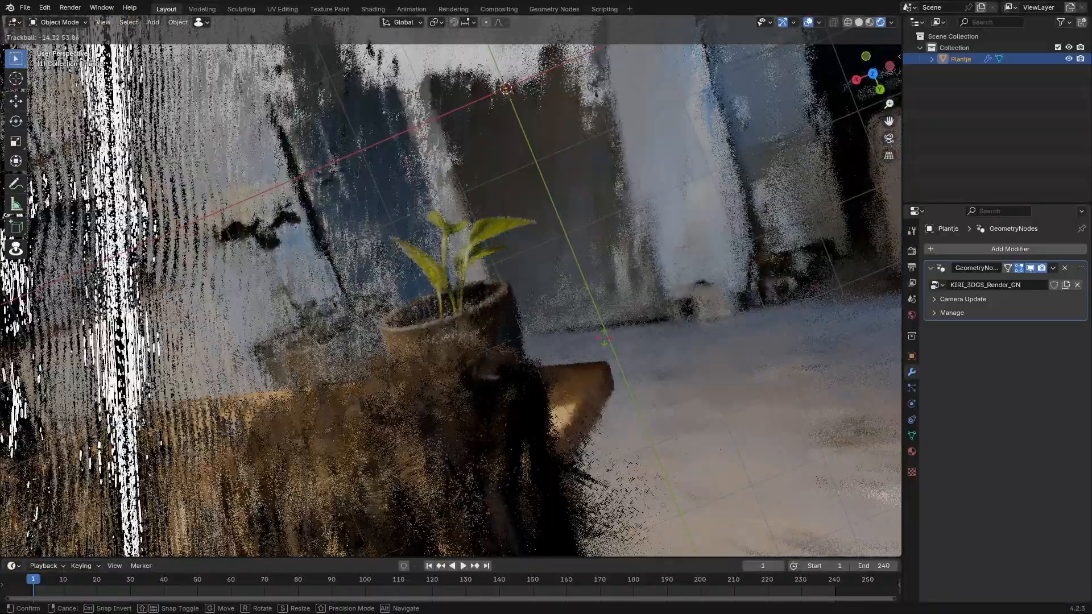
pyautogui.moveTo(508, 279); pyautogui.dragTo(554, 326)
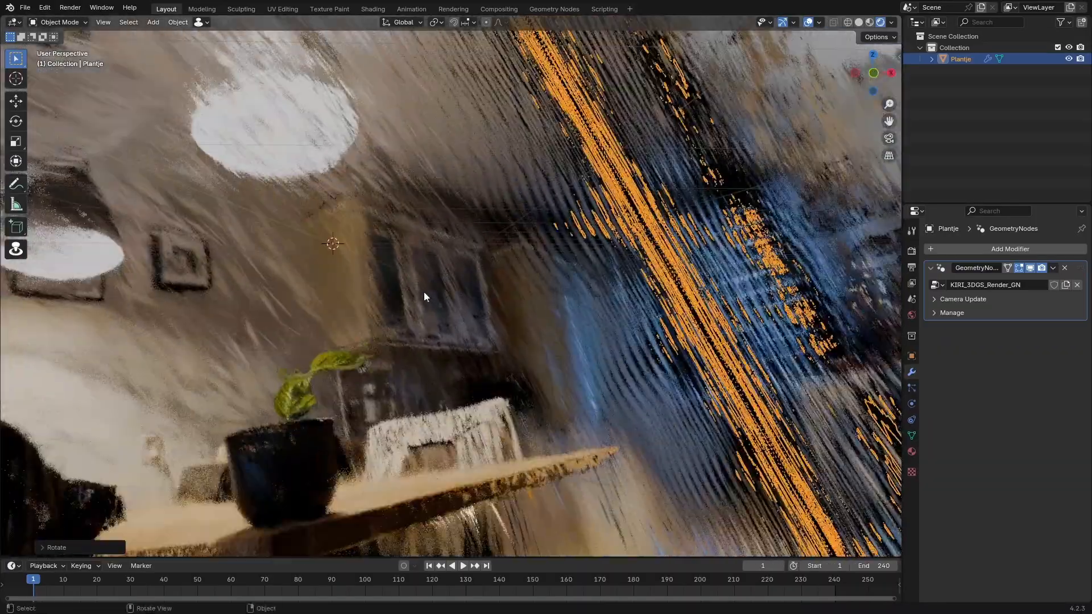
pyautogui.moveTo(425, 298); pyautogui.dragTo(494, 300)
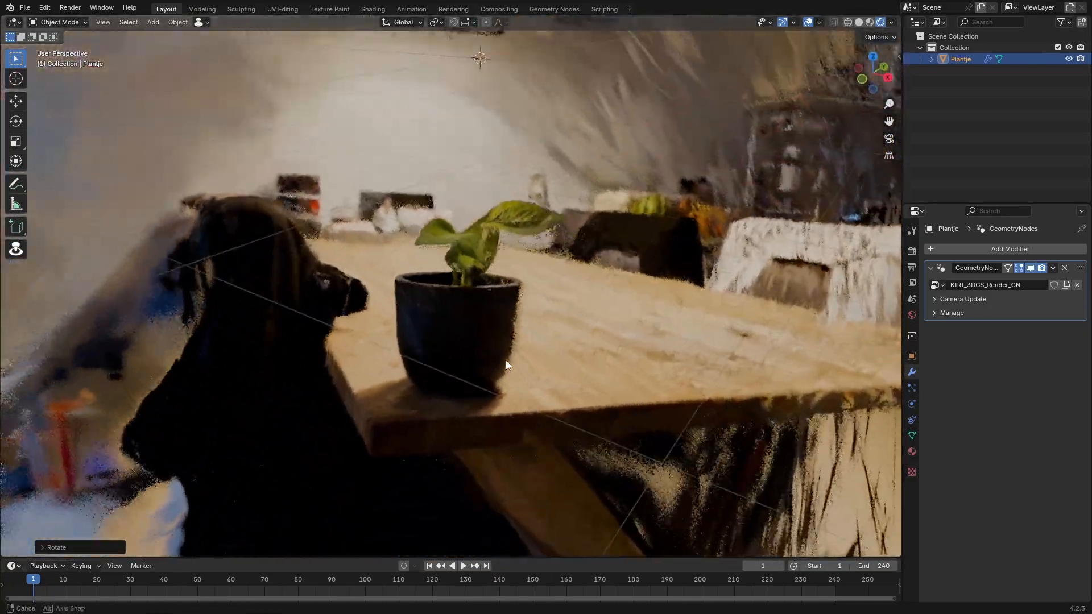
pyautogui.moveTo(507, 365); pyautogui.dragTo(599, 357)
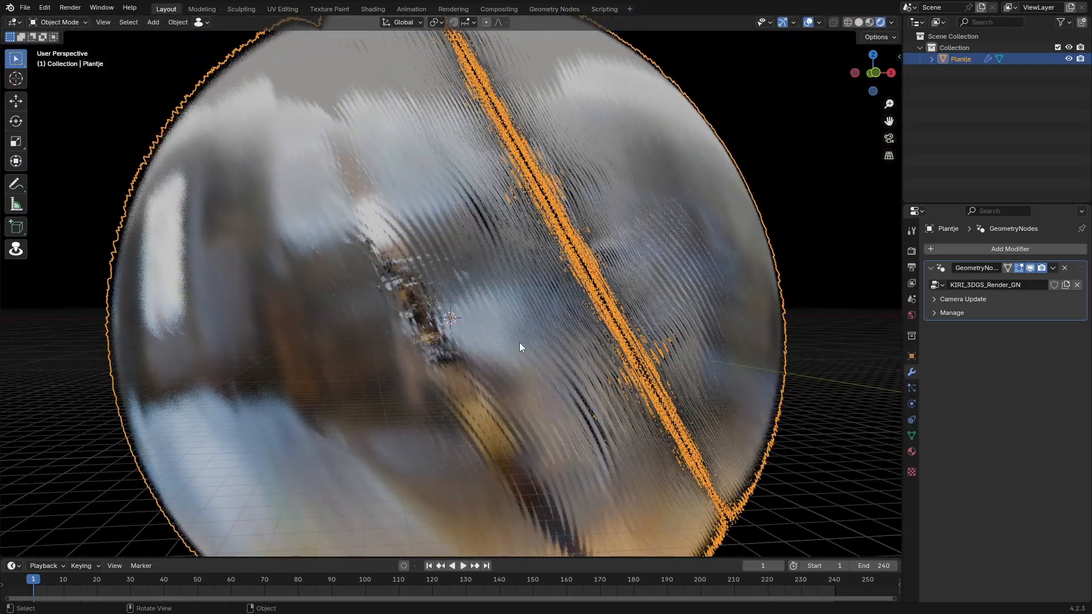
# Step: Tilt the Plantje scan to level the table and pot, then move it into place
pyautogui.moveTo(519, 347); pyautogui.dragTo(557, 360)
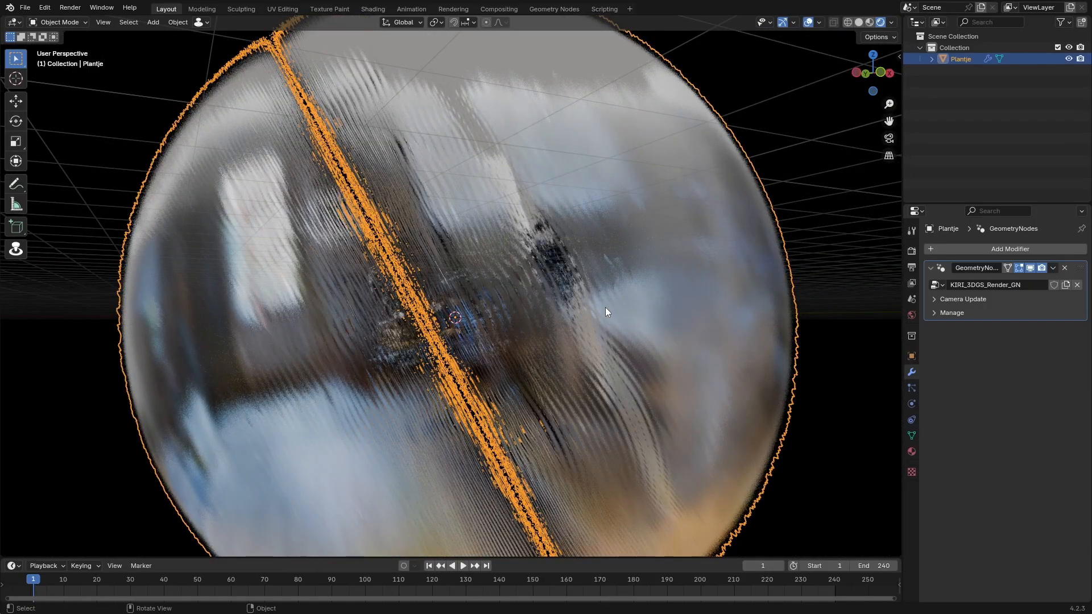
pyautogui.moveTo(277, 212)
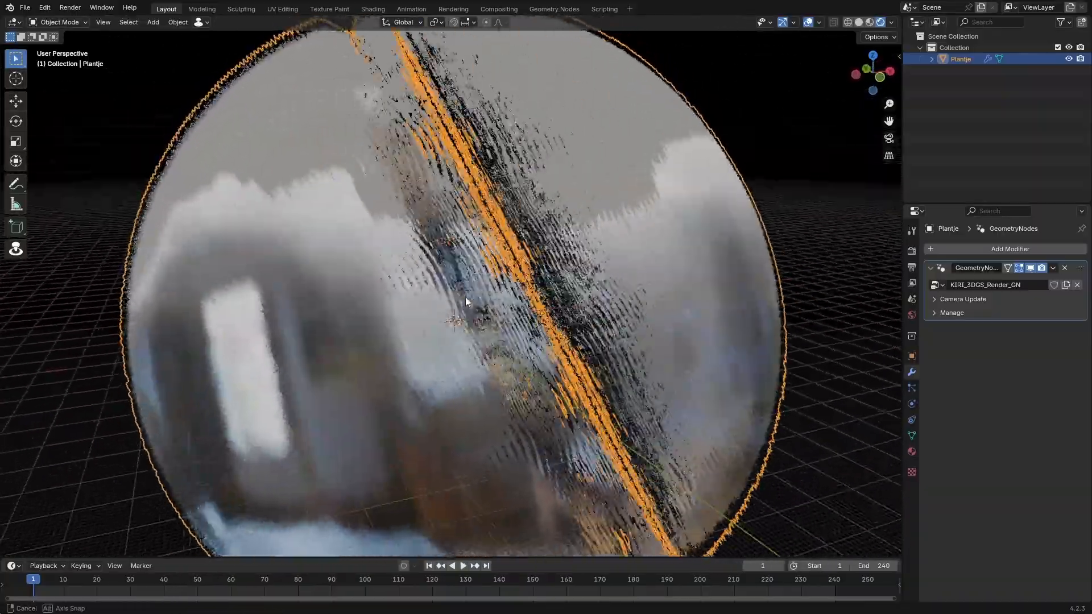
pyautogui.press('r')
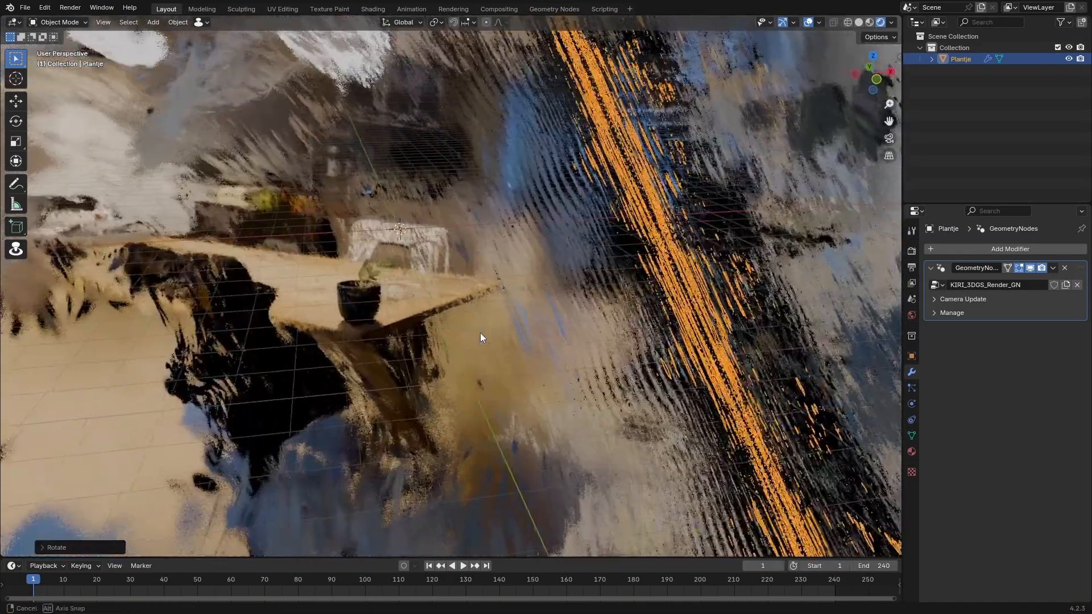
pyautogui.moveTo(481, 338); pyautogui.dragTo(453, 289)
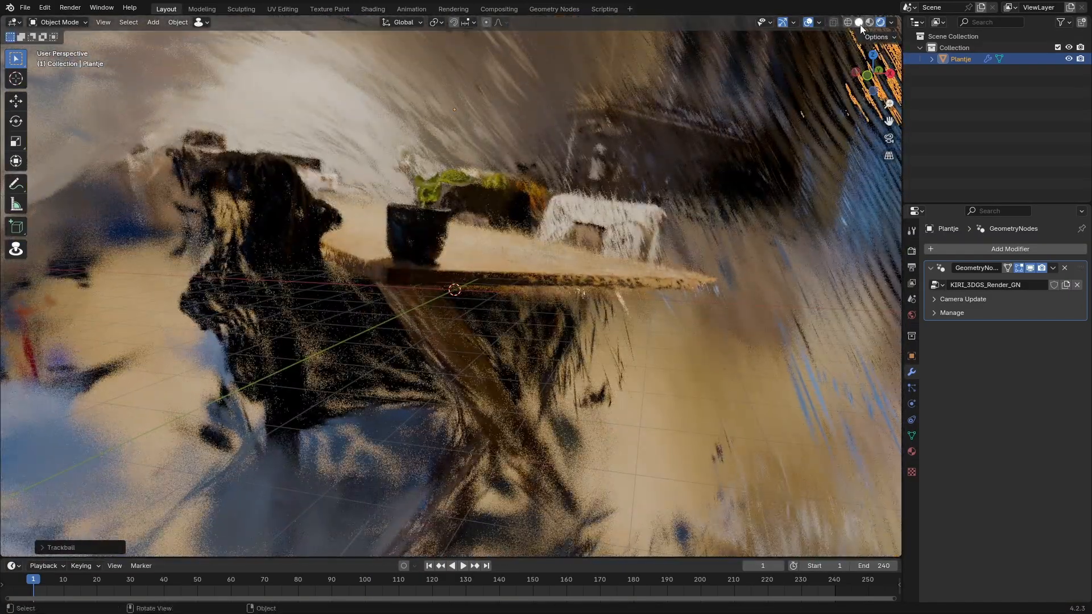
pyautogui.click(858, 22)
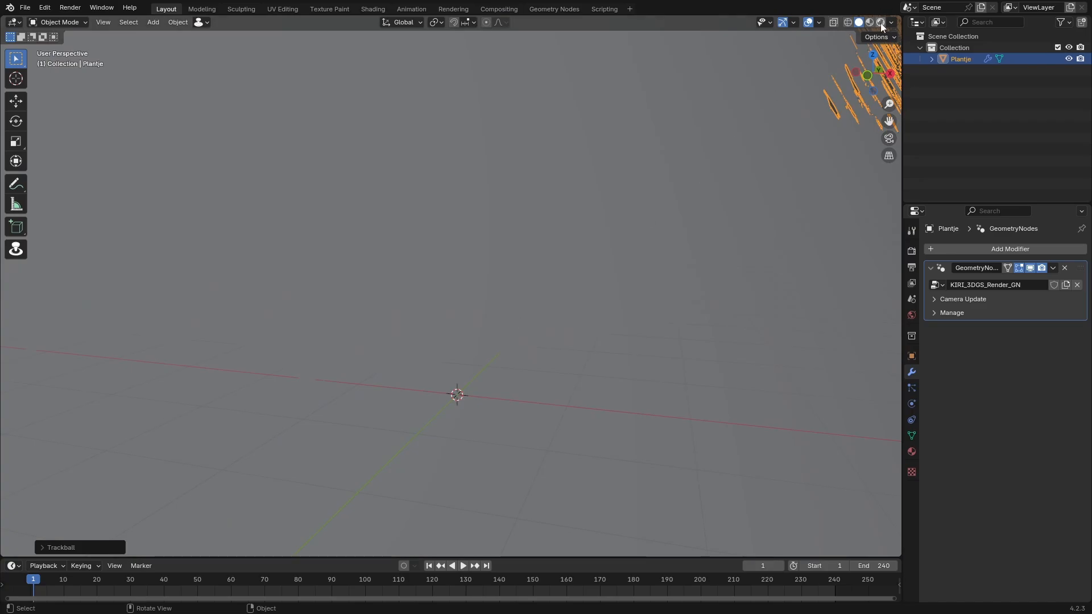
pyautogui.moveTo(457, 394); pyautogui.dragTo(805, 311)
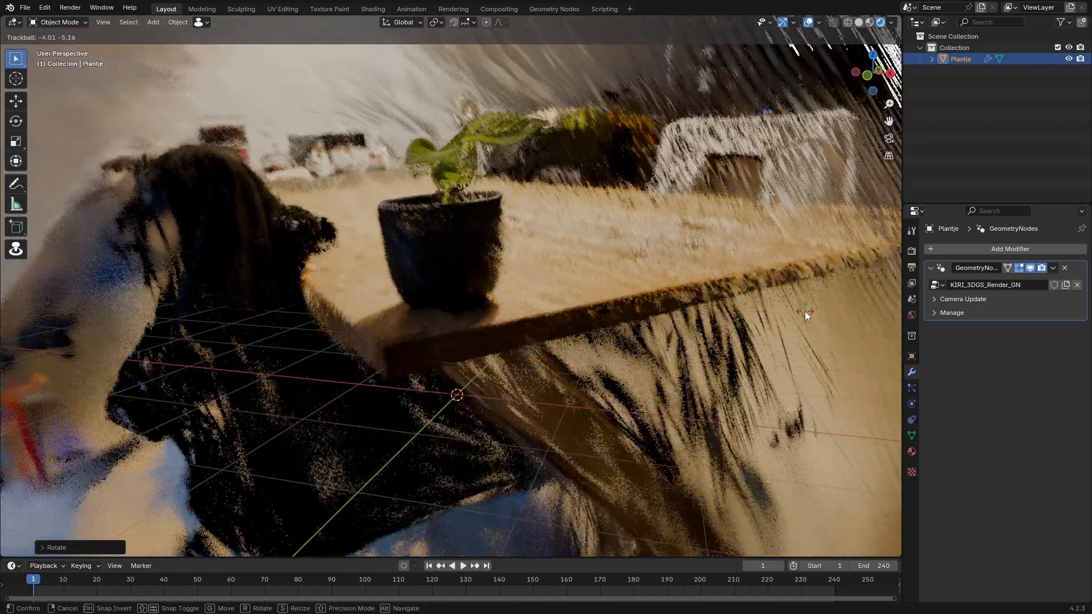
pyautogui.moveTo(804, 313); pyautogui.dragTo(530, 313)
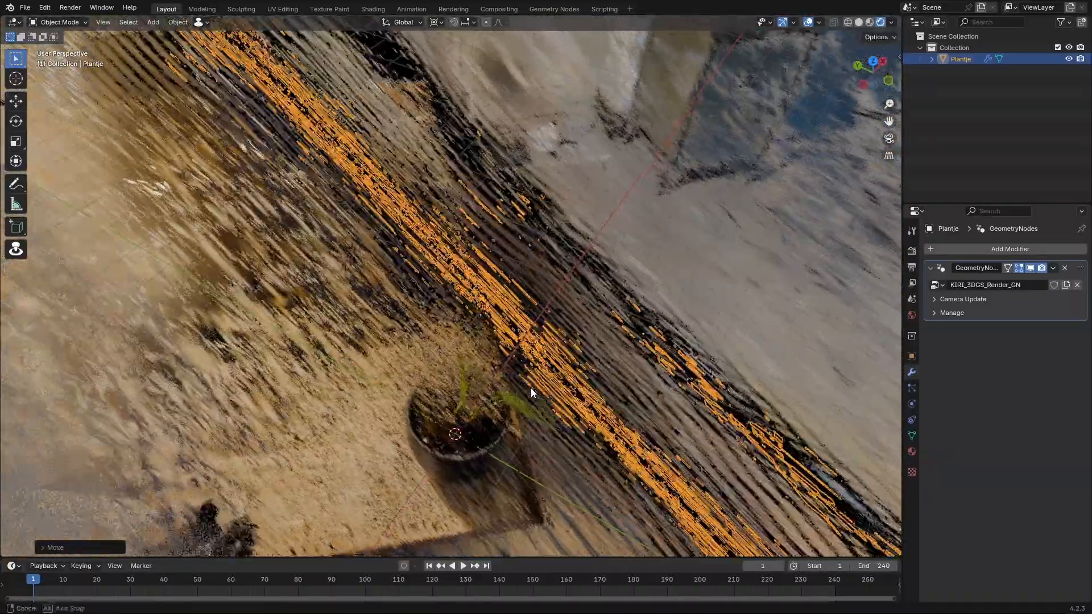
pyautogui.click(152, 22)
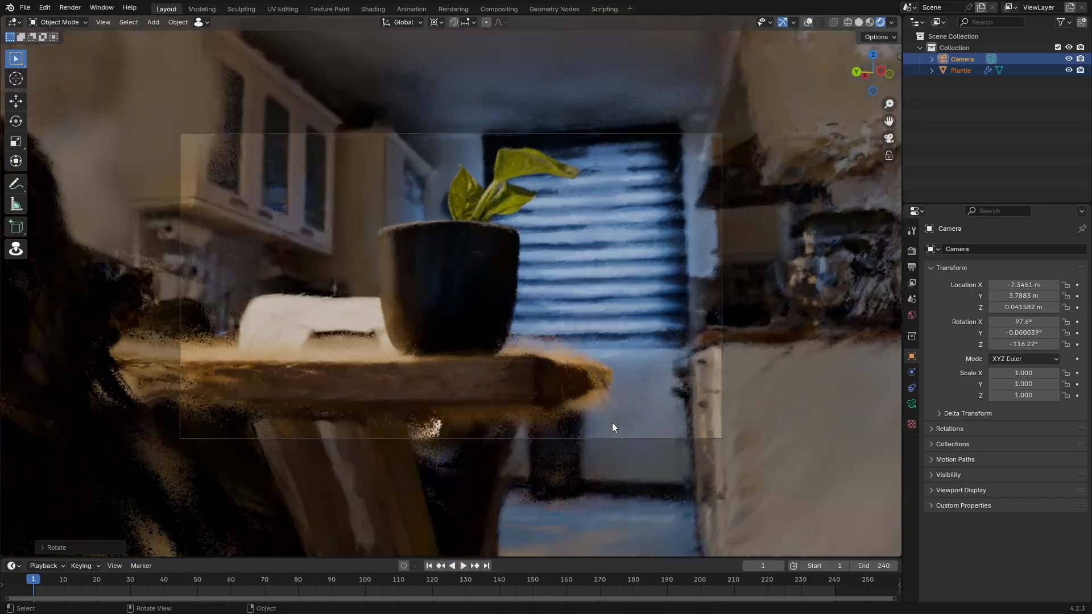
# Step: Aim the camera at the potted plant and confirm the framing
pyautogui.moveTo(613, 428); pyautogui.dragTo(617, 388)
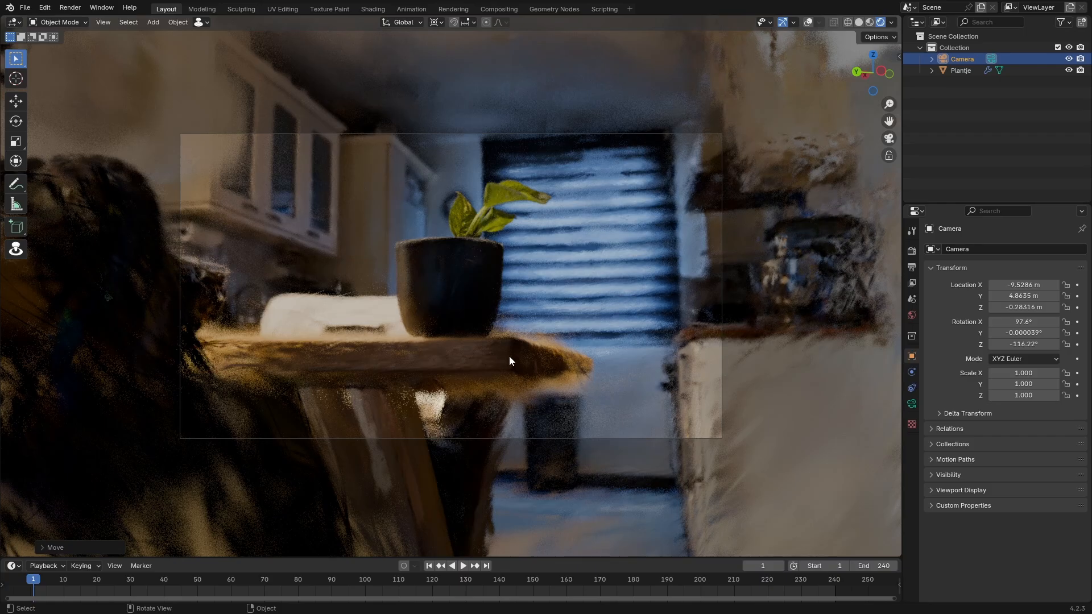
pyautogui.click(960, 69)
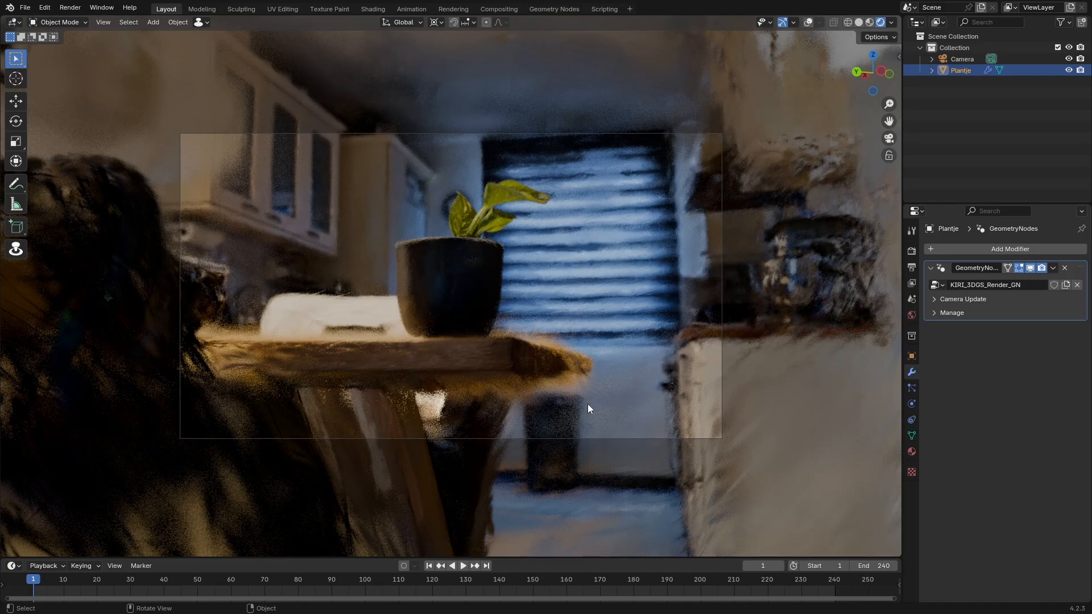
pyautogui.moveTo(604, 393)
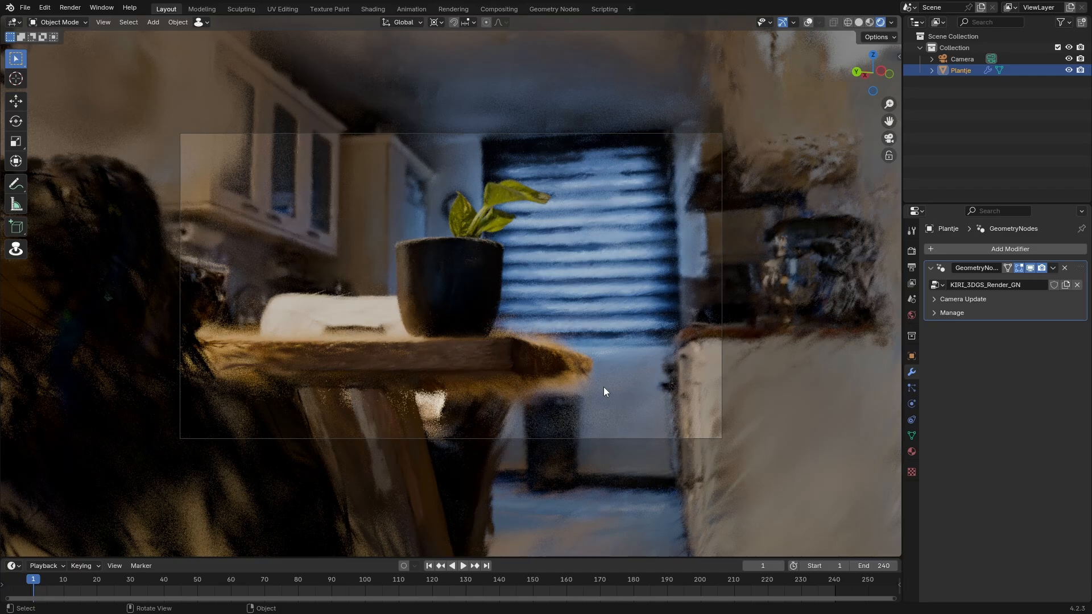
pyautogui.moveTo(609, 382)
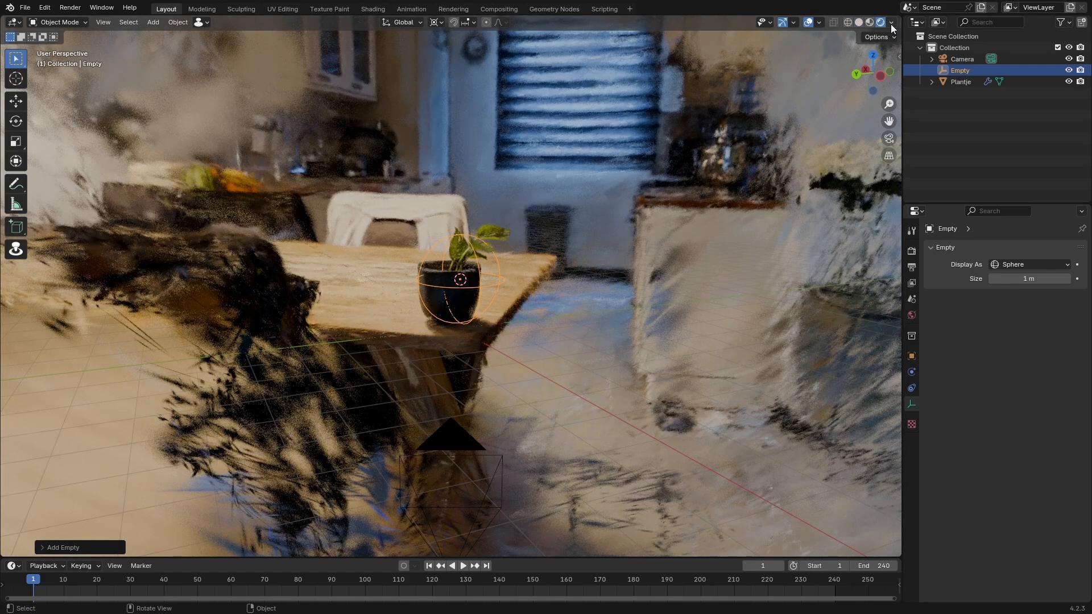
# Step: Check the sphere empty at the pot in Solid shading, then return to Rendered view
pyautogui.click(893, 22)
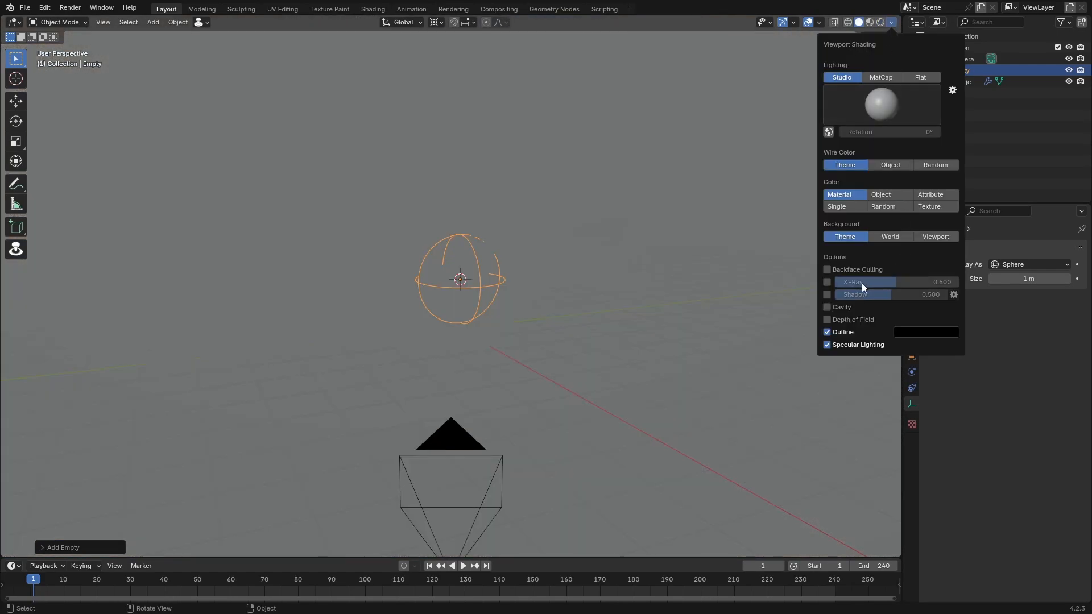
pyautogui.moveTo(834, 307)
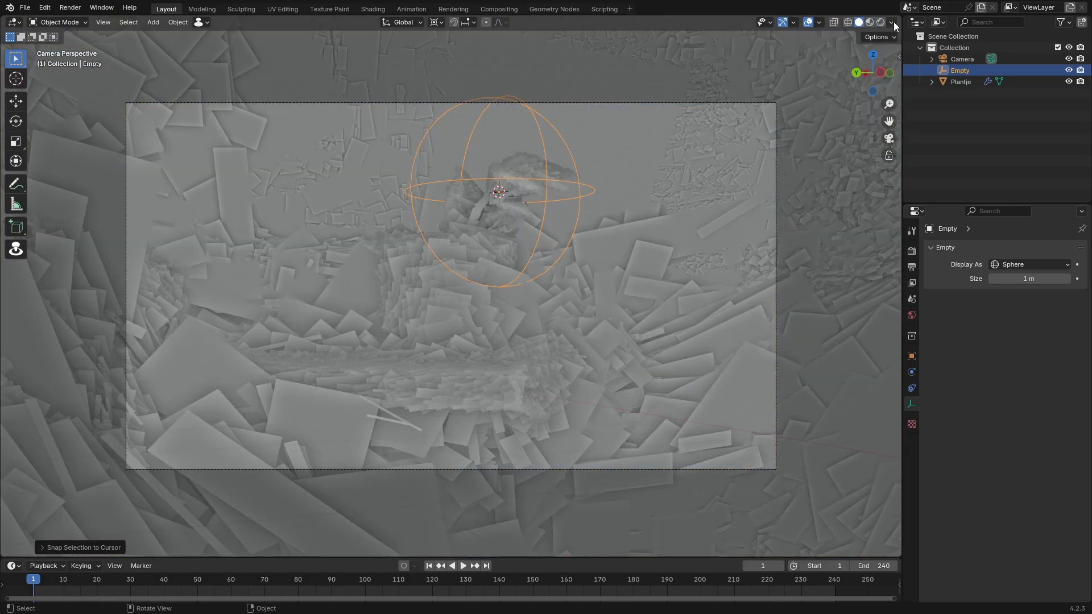
pyautogui.click(891, 22)
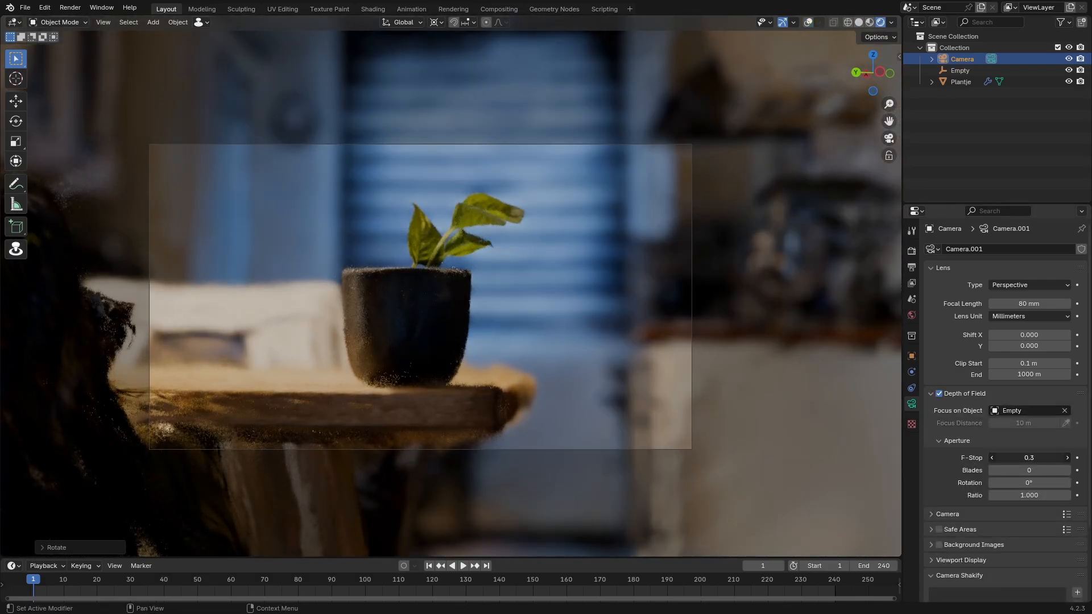
# Step: Set the viewport Compositor option to Camera in the render preview settings
pyautogui.click(498, 8)
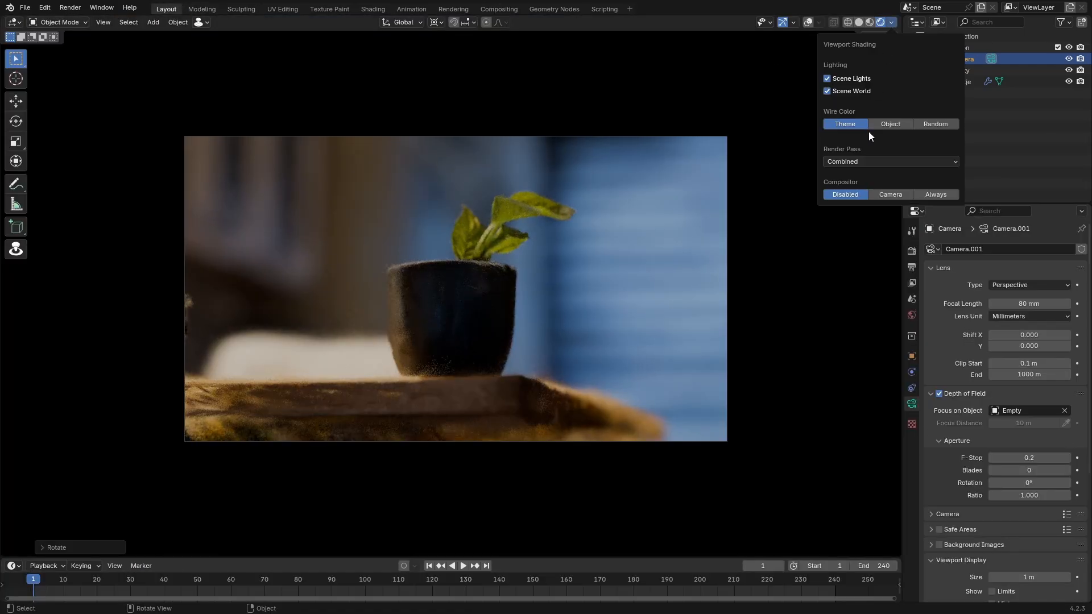
pyautogui.click(498, 9)
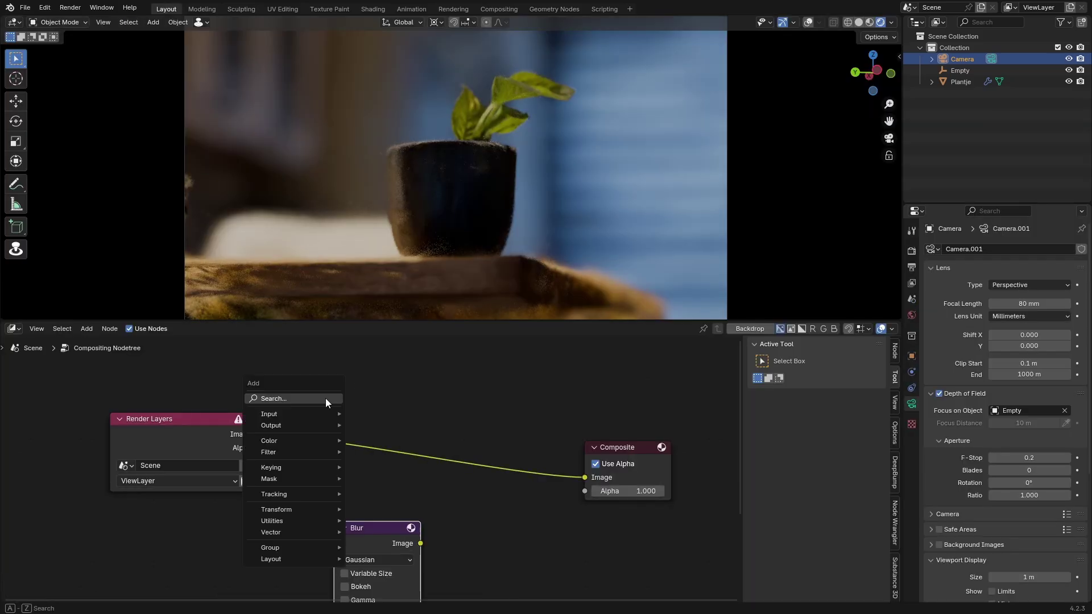
# Step: Search for and add an Ellipse Mask node, entering a size value of 0.0625
pyautogui.write('imag')
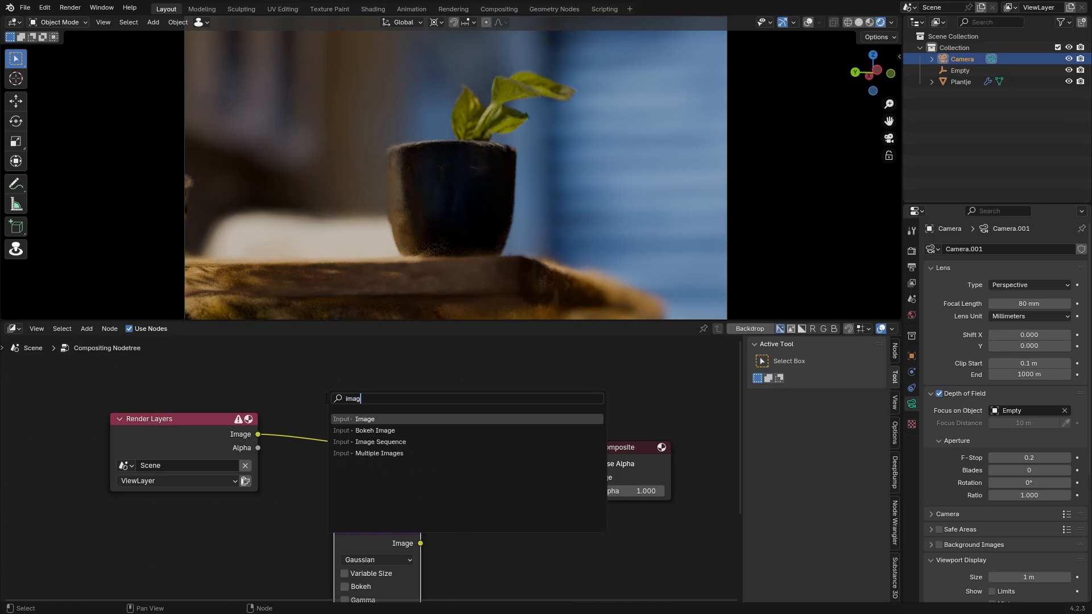
pyautogui.write('el')
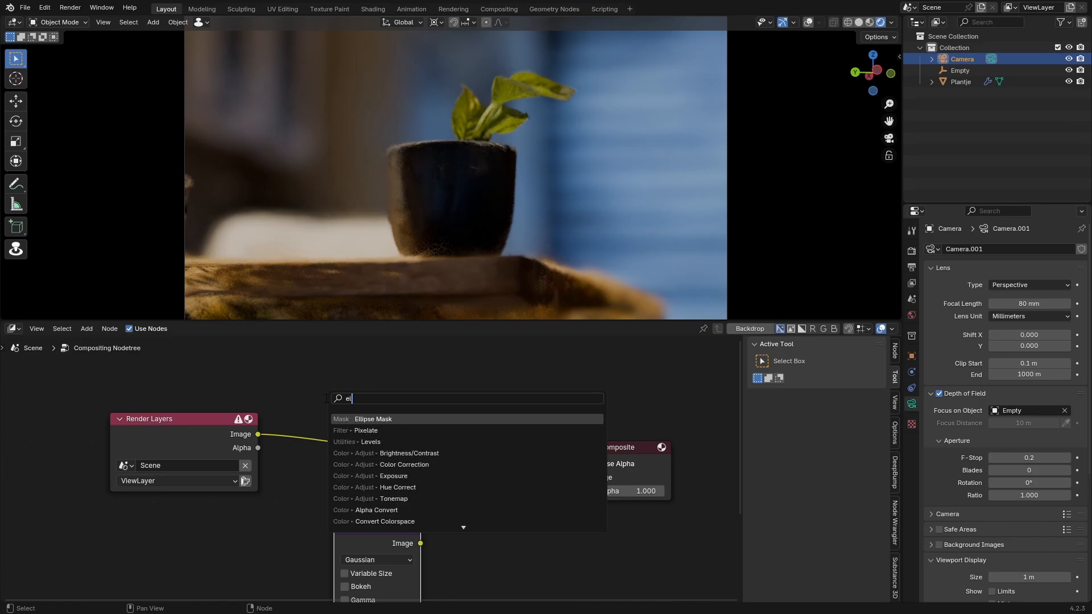
pyautogui.click(373, 418)
pyautogui.write('1')
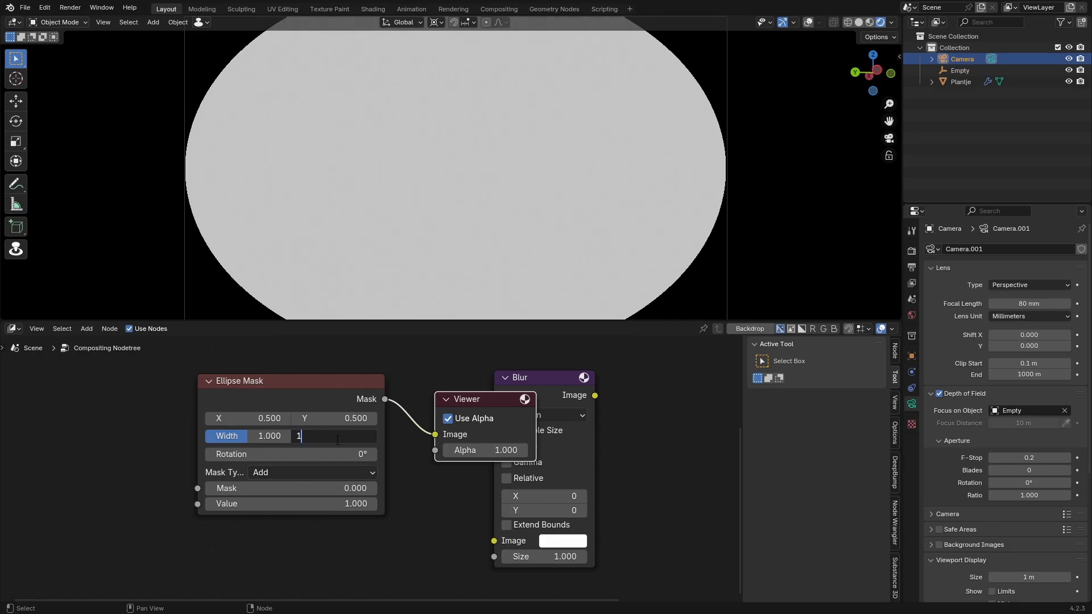
pyautogui.write('0.0625')
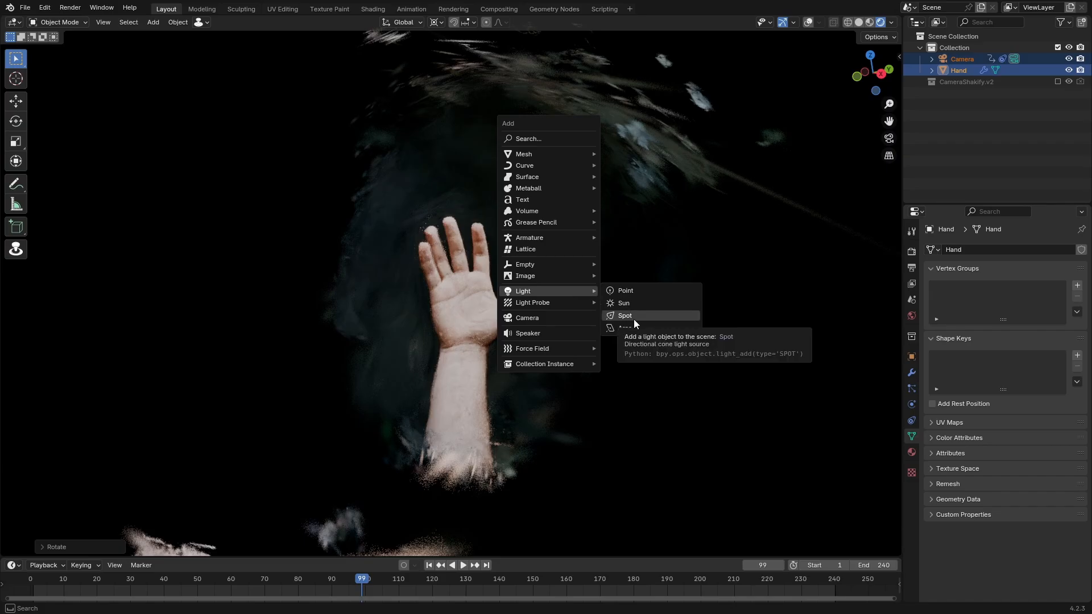
# Step: Add a Spot light aimed at the Hand scan
pyautogui.click(625, 316)
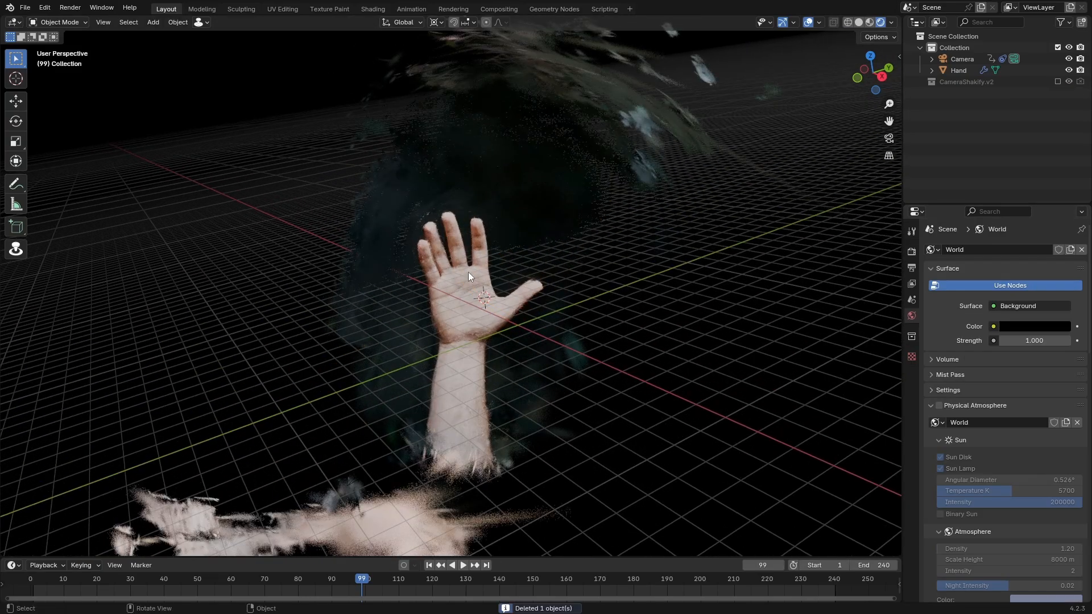
pyautogui.click(957, 70)
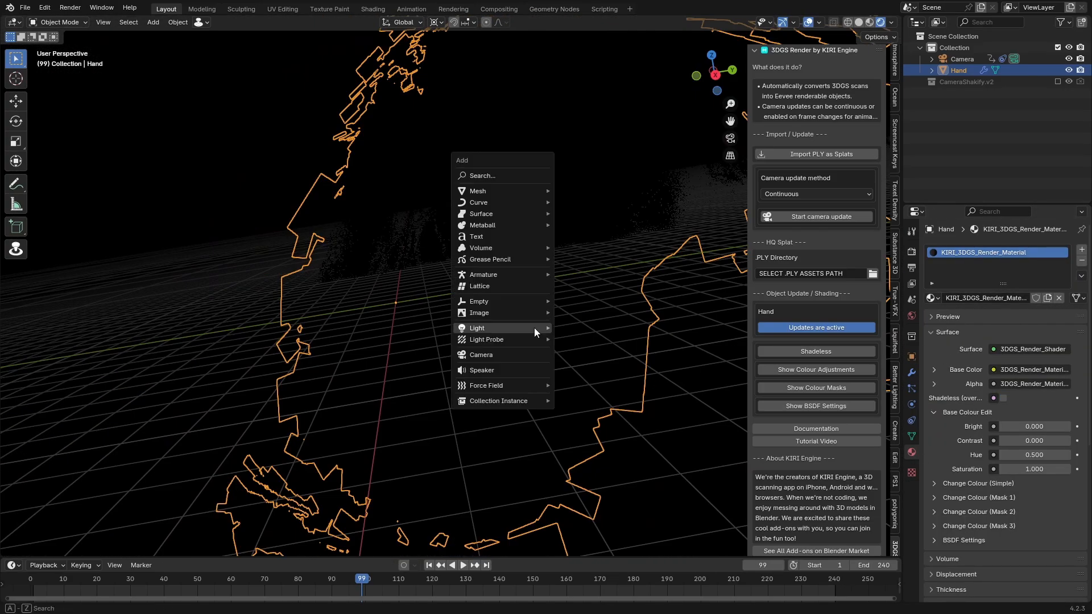
pyautogui.click(477, 328)
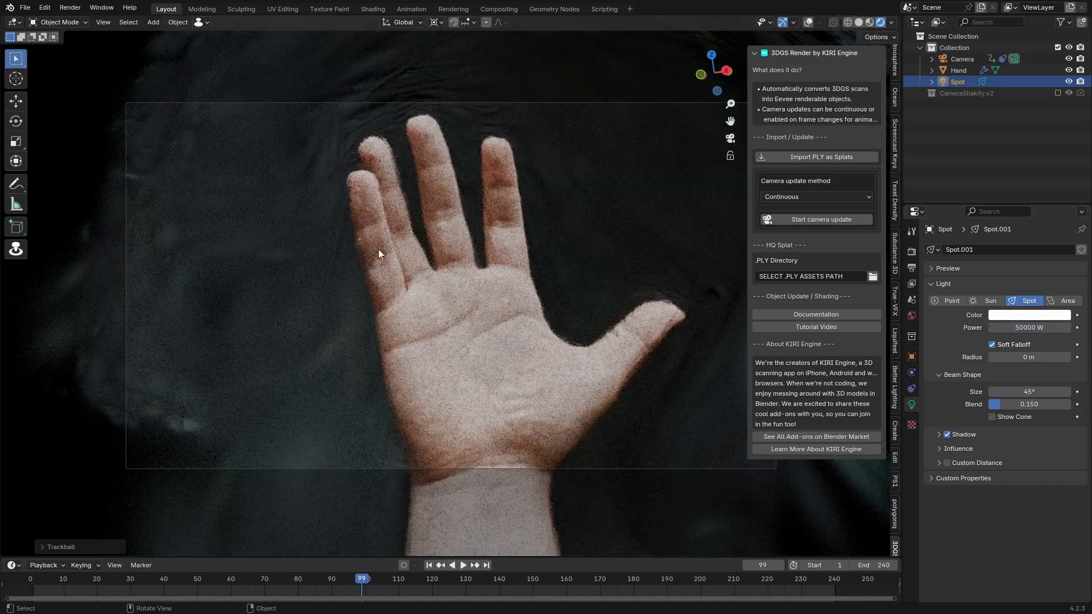
# Step: Set the output resolution to 3000 x 4000 and make the Hand splats shadeless
pyautogui.click(962, 59)
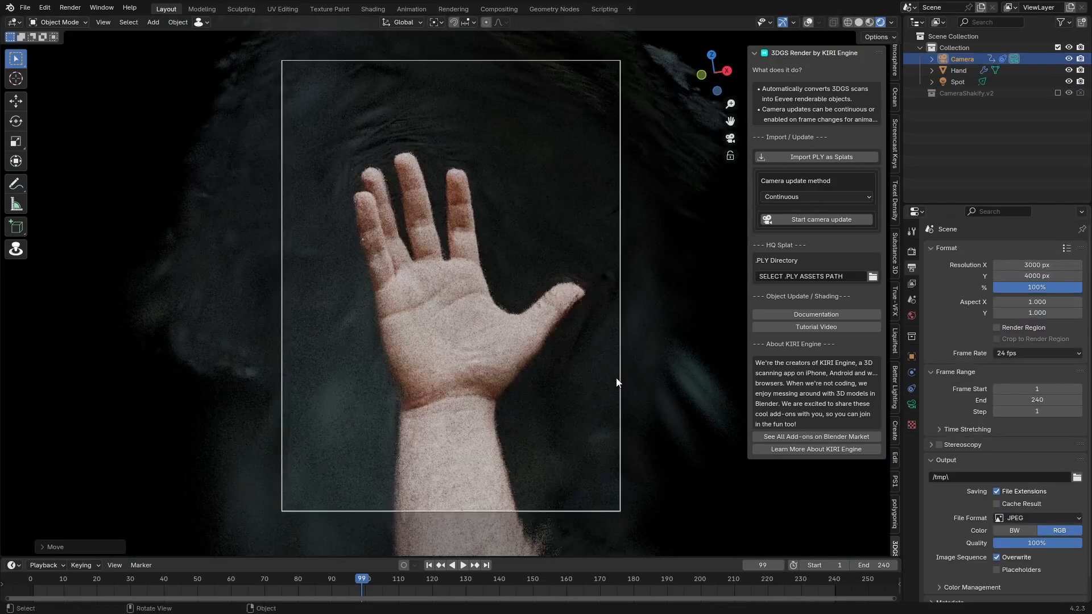
pyautogui.click(958, 70)
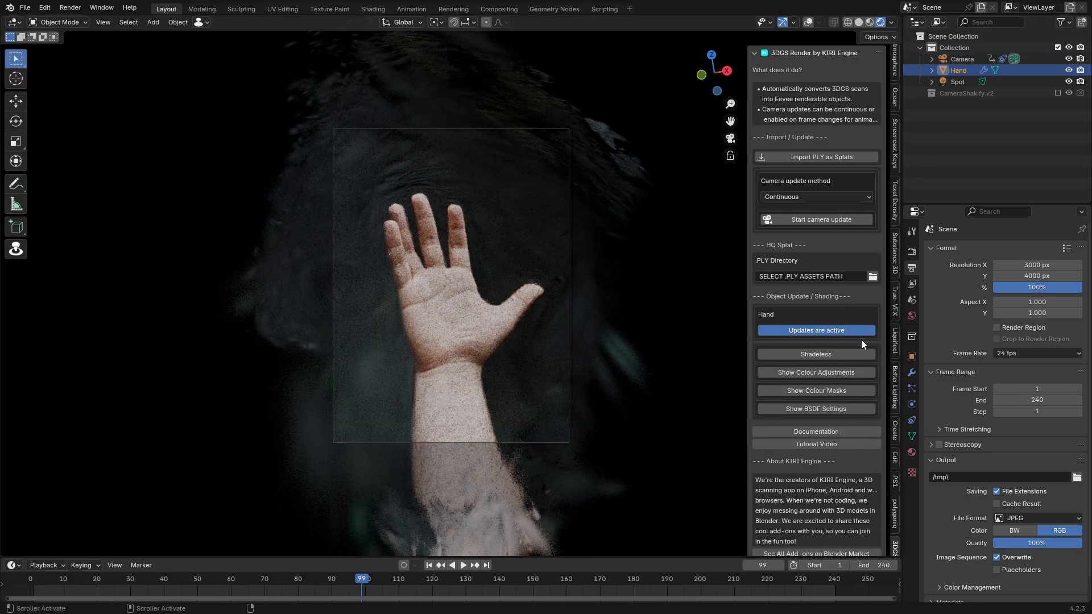
pyautogui.click(816, 354)
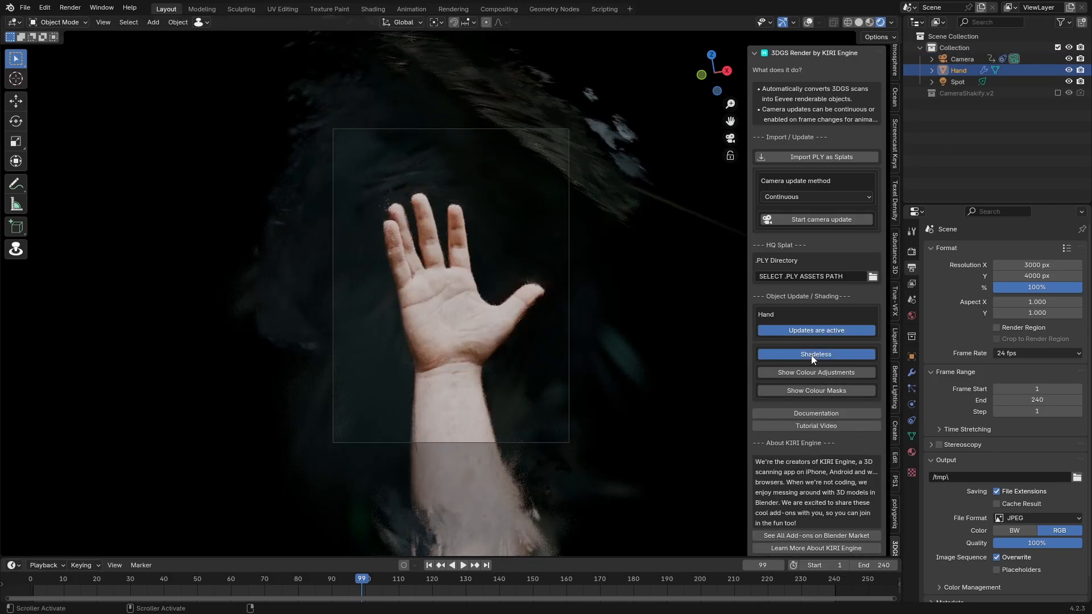
pyautogui.click(816, 353)
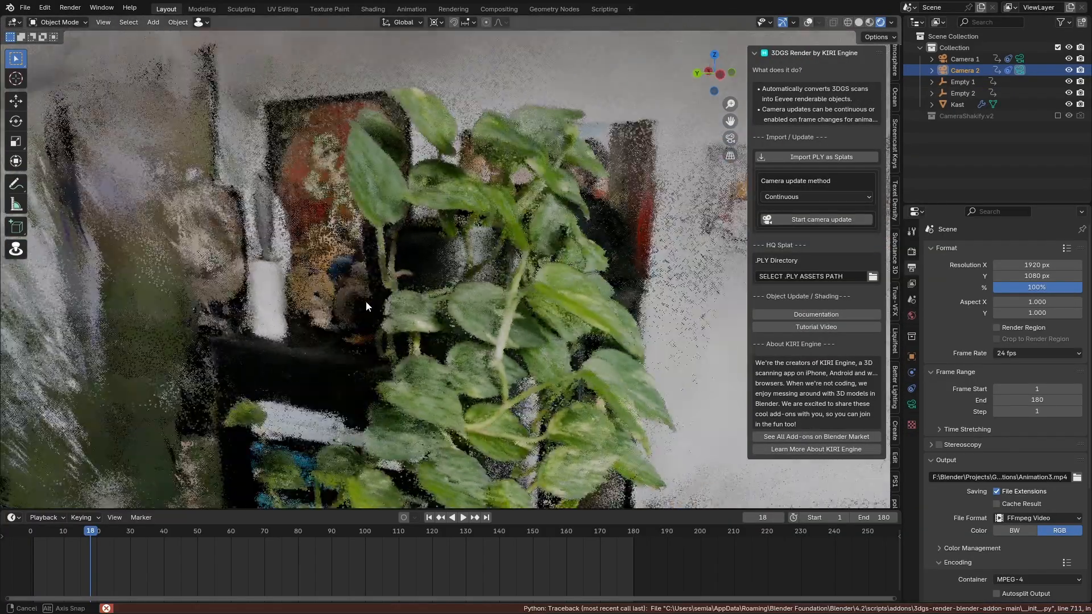
pyautogui.moveTo(367, 306); pyautogui.dragTo(465, 330)
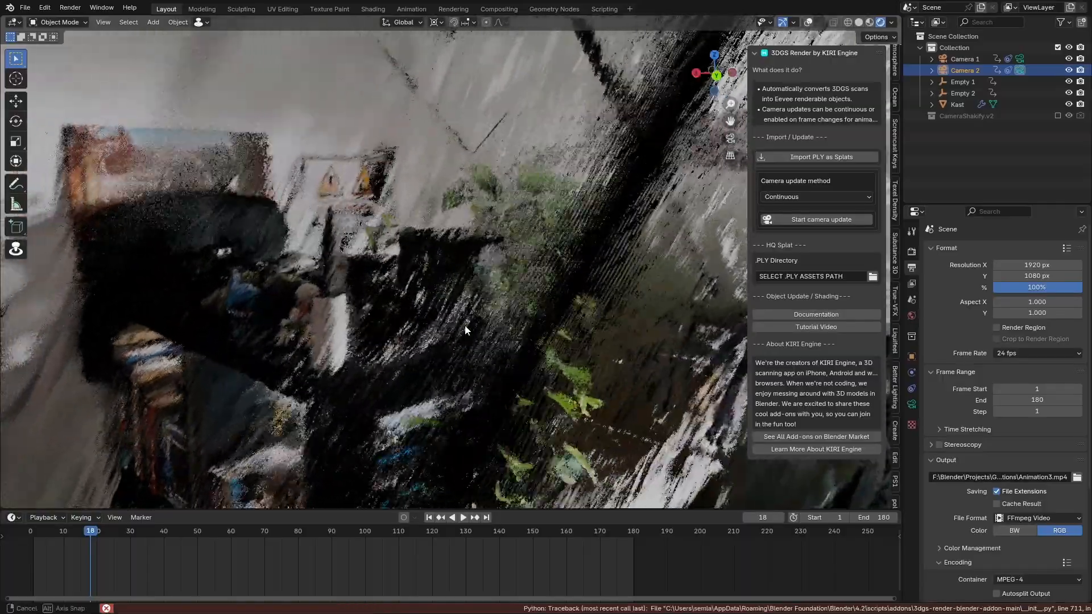